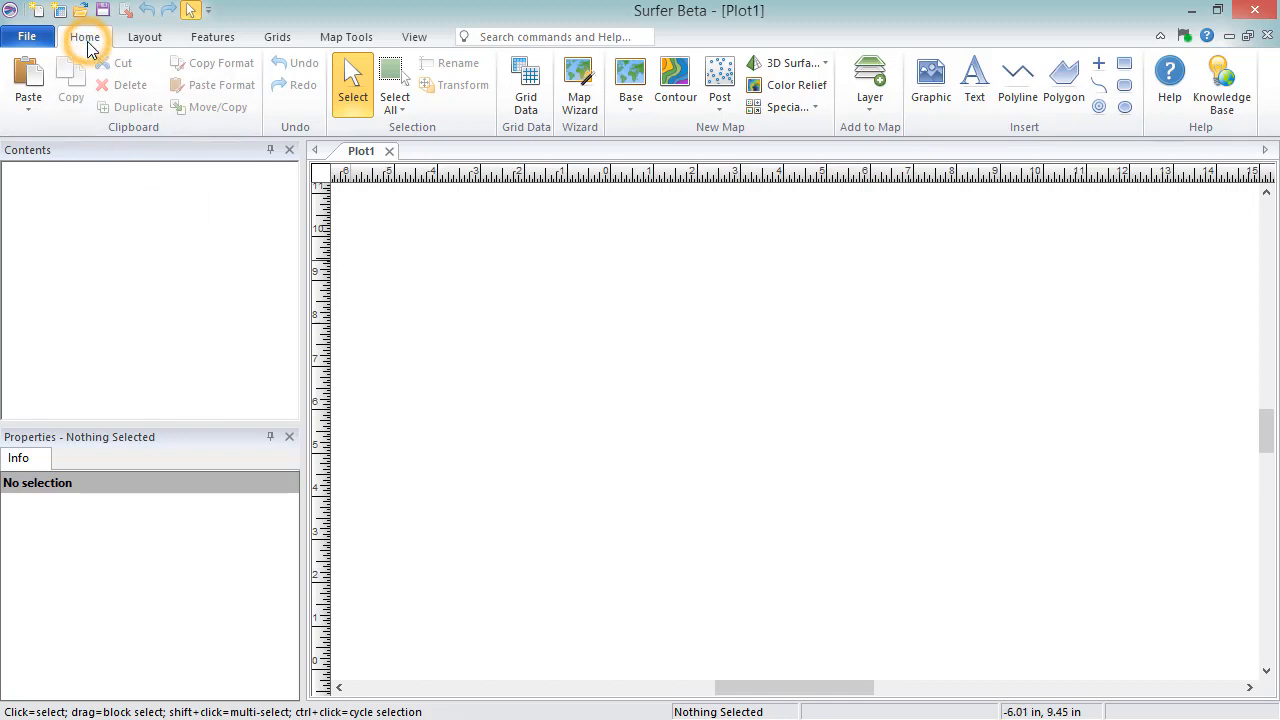
{"action": "mouse_move", "coordinate": [525, 85]}
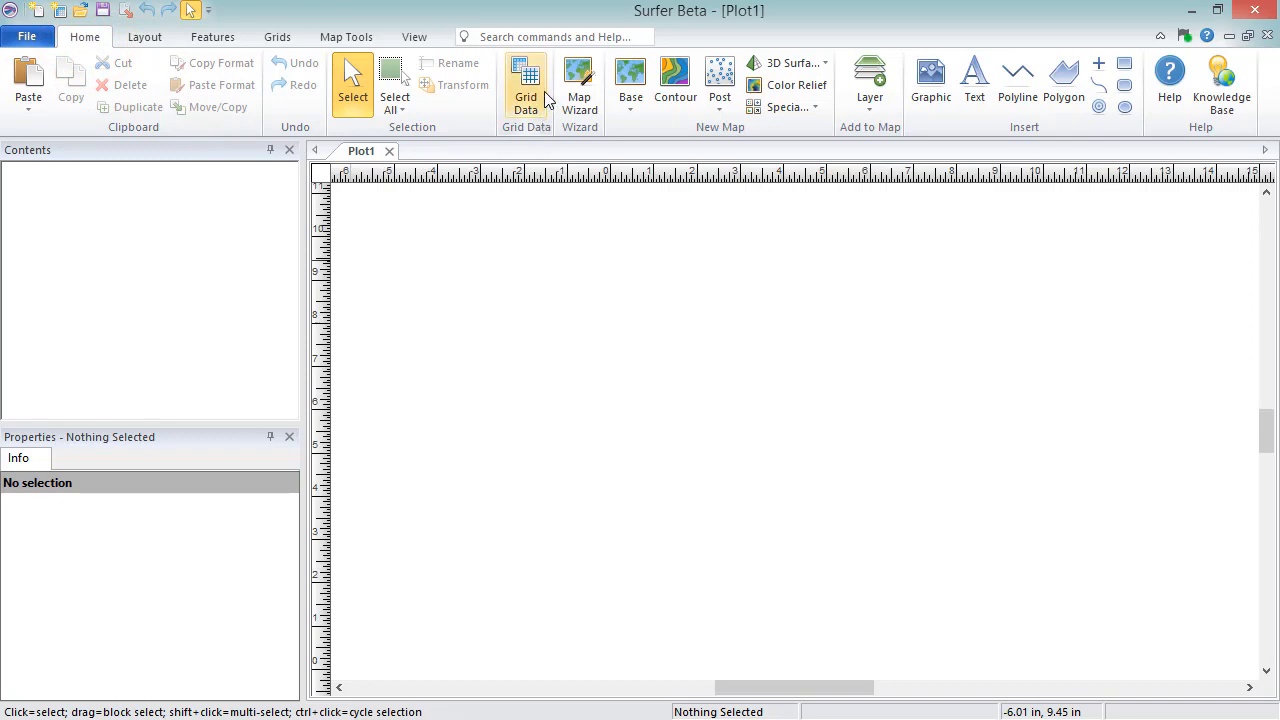
Step: Launch the Grid Data wizard from the Home tab, keeping Kriging as the default method
{"action": "left_click", "coordinate": [525, 85]}
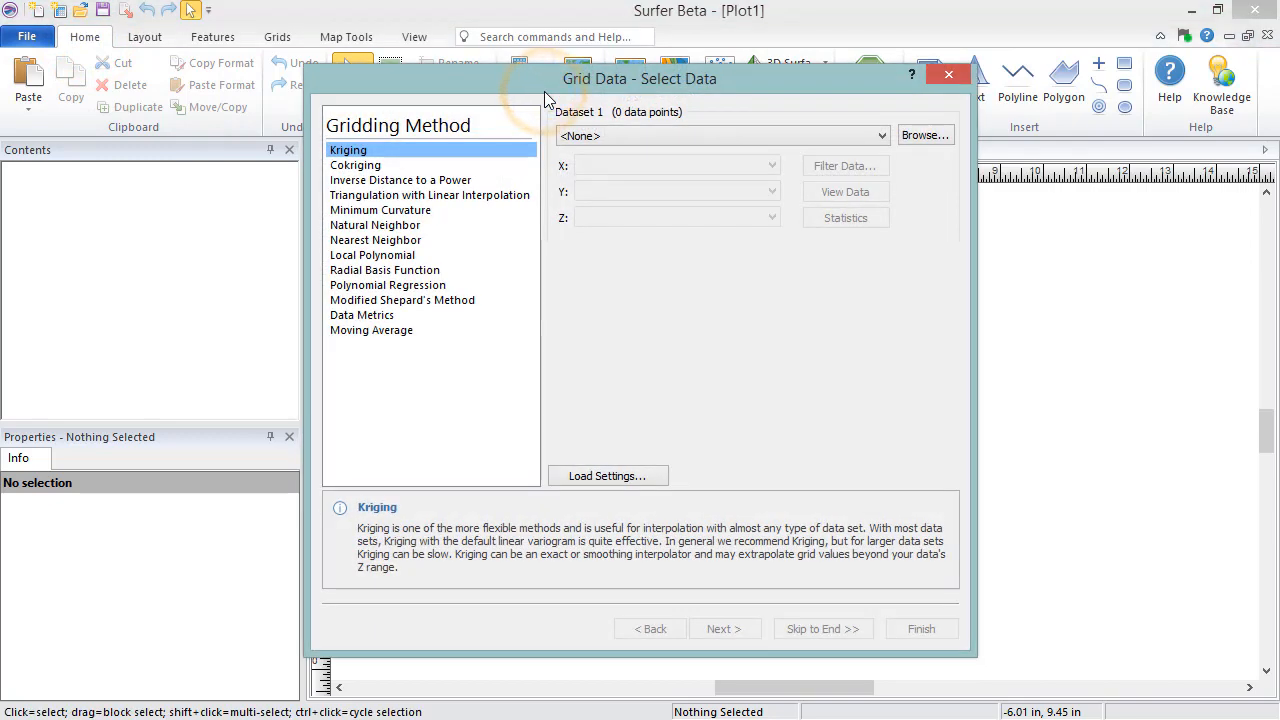
{"action": "mouse_move", "coordinate": [930, 110]}
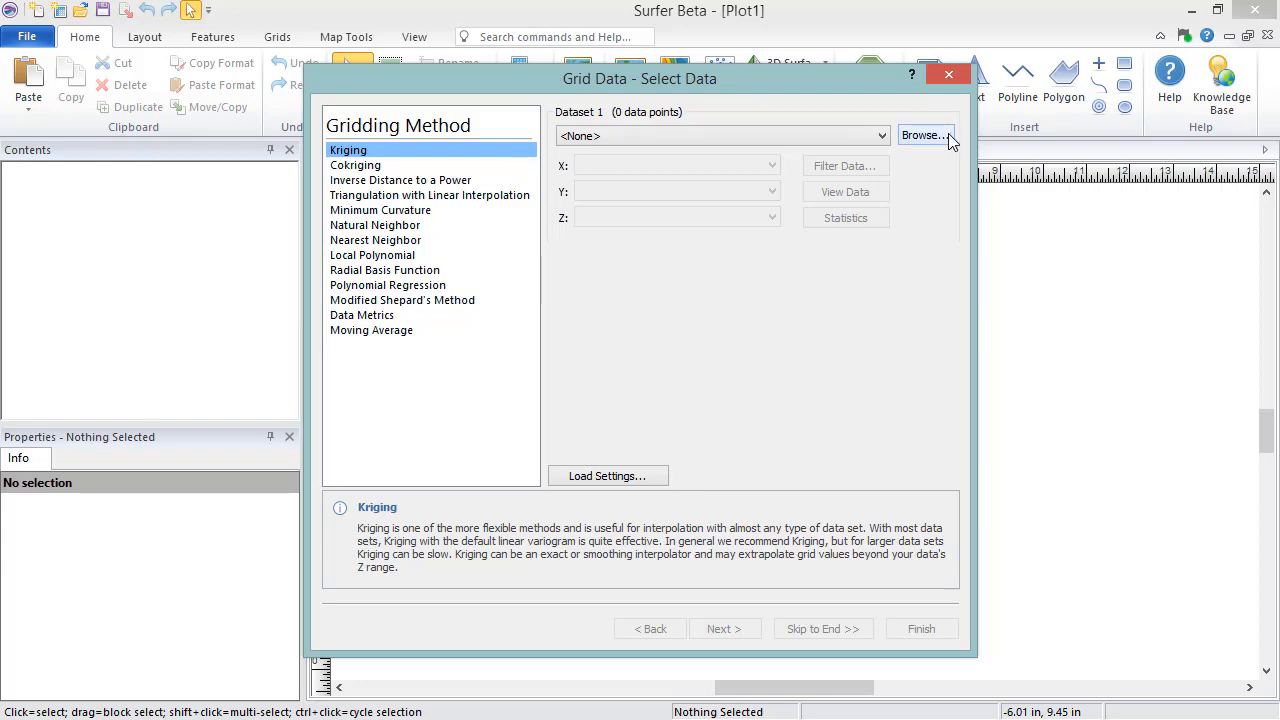
Step: Load Points.dat as the data file, with columns A, B, C as X, Y, Z
{"action": "left_click", "coordinate": [924, 135]}
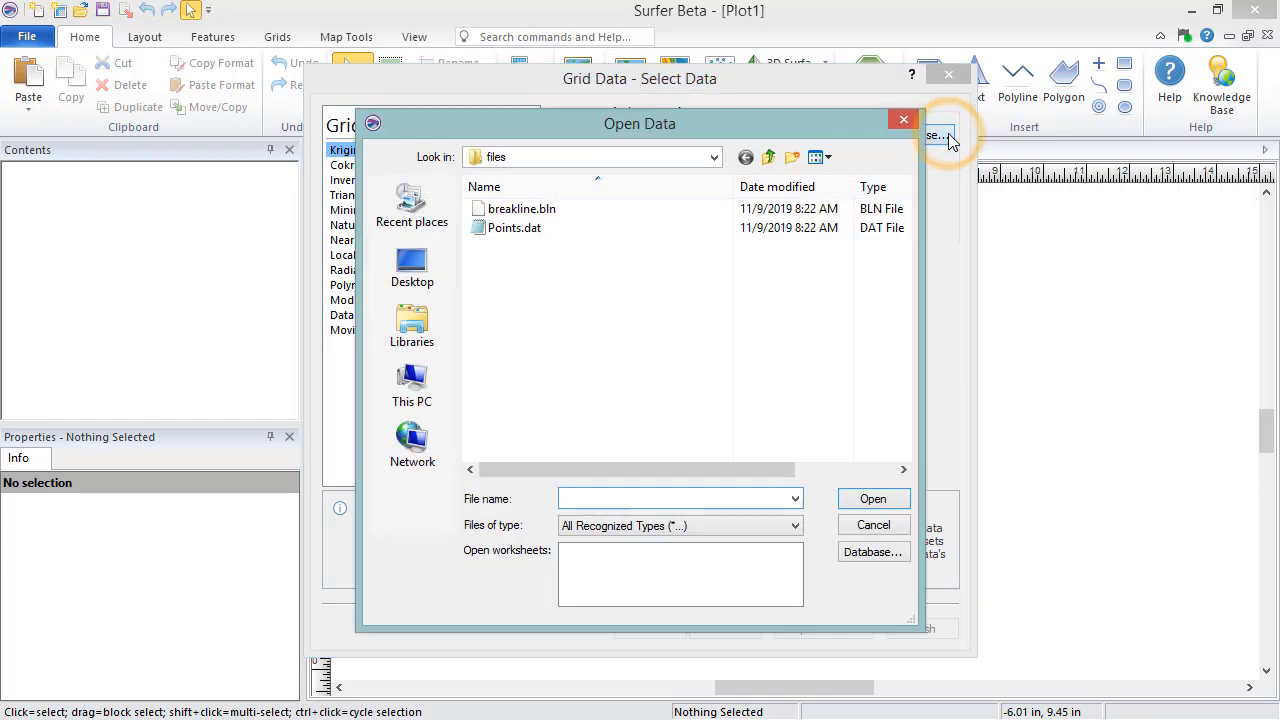
{"action": "left_click", "coordinate": [514, 227]}
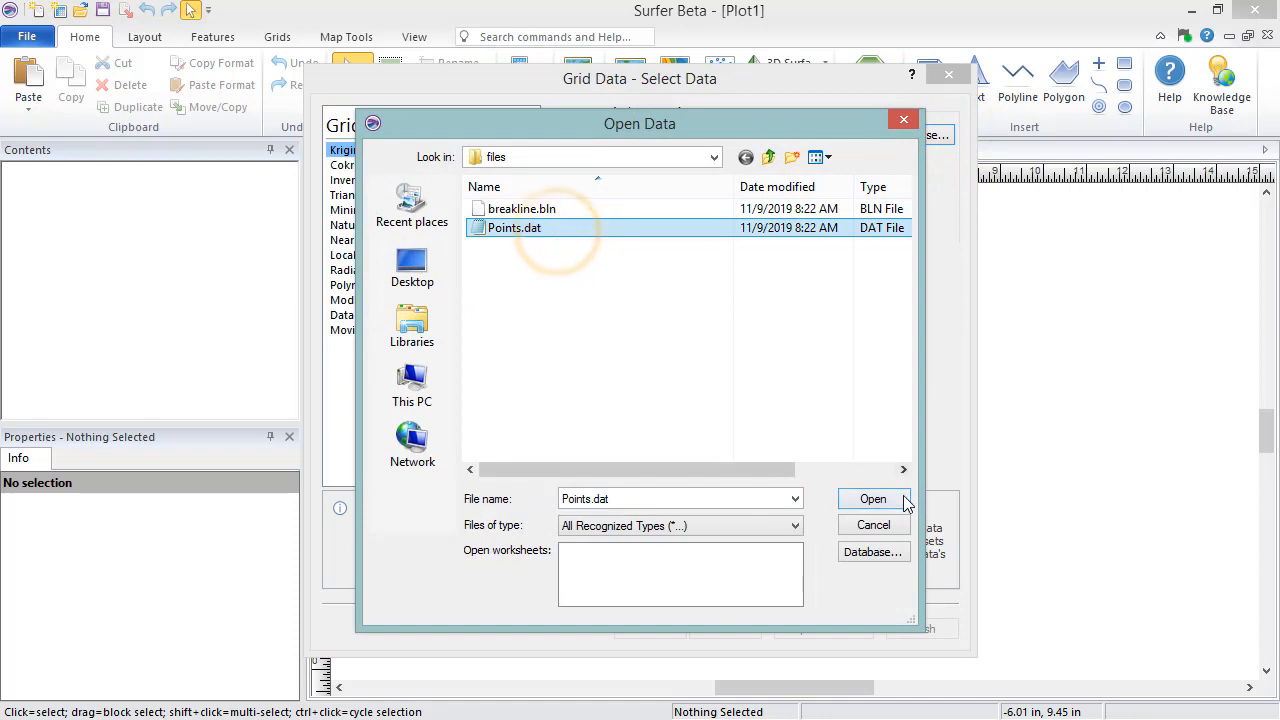
{"action": "left_click", "coordinate": [872, 499]}
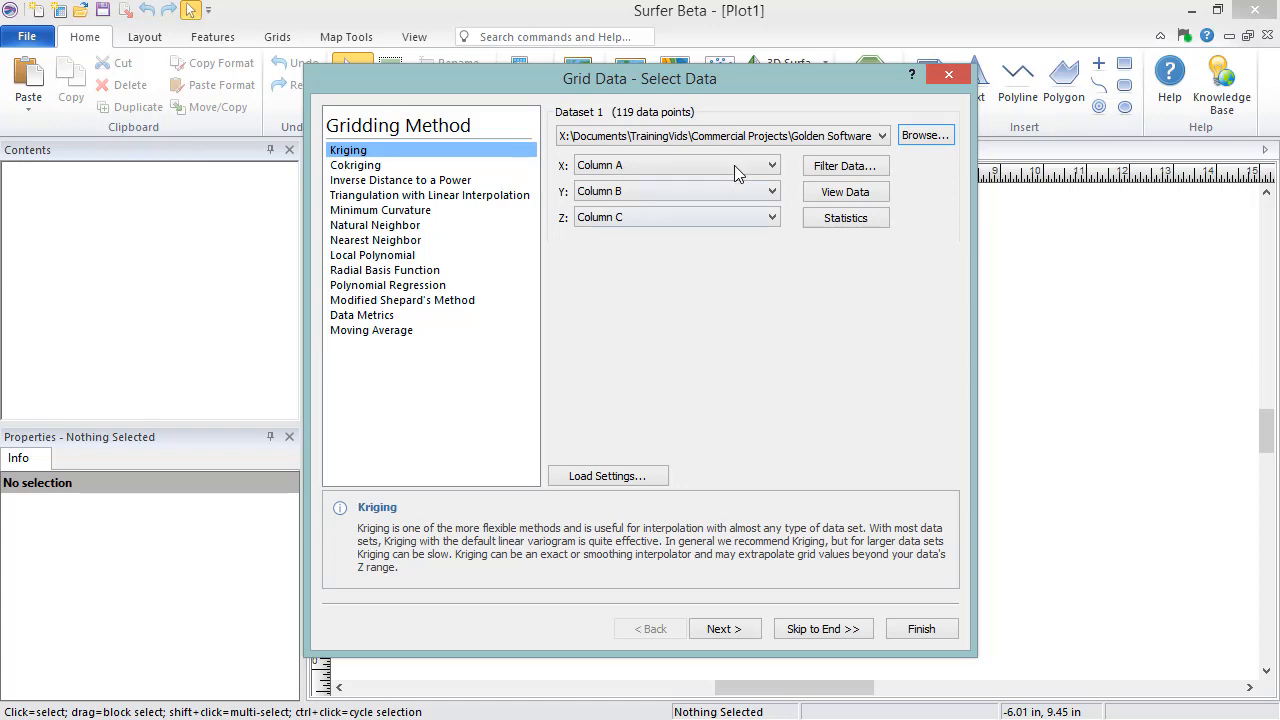
{"action": "mouse_move", "coordinate": [738, 228]}
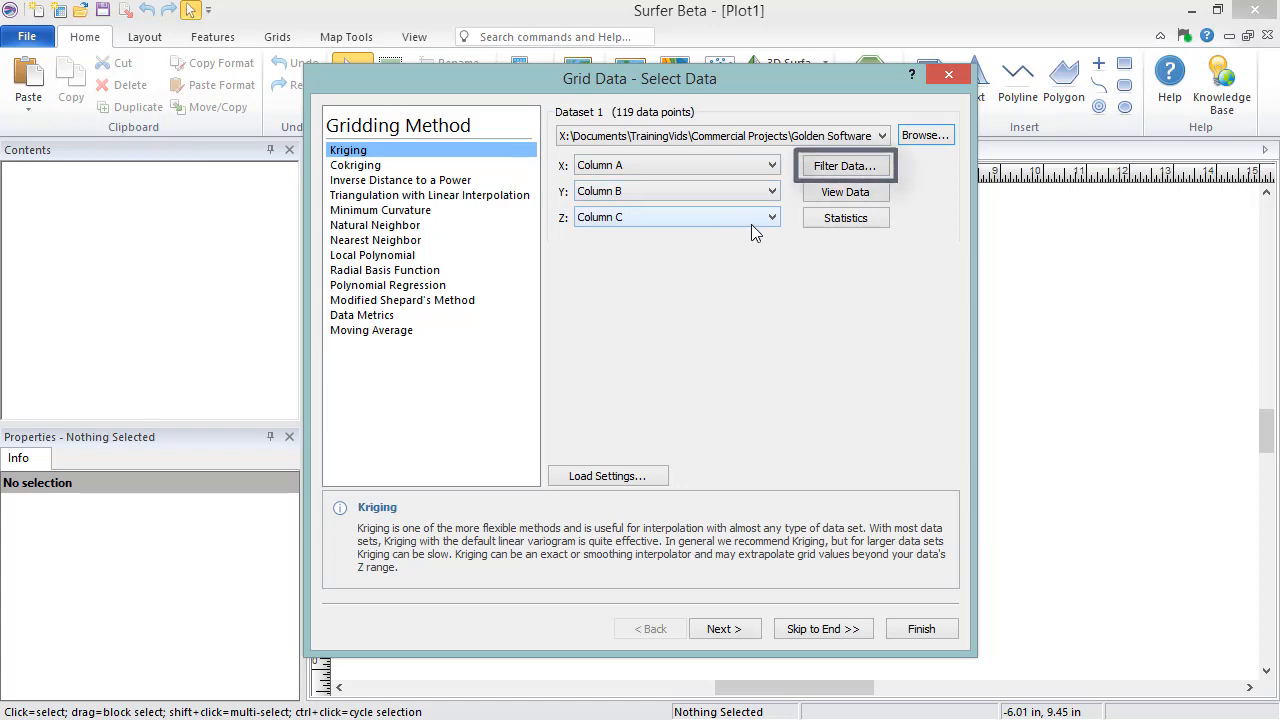
Step: Keep the first of duplicate points and enter a z=-999 data exclusion filter
{"action": "left_click", "coordinate": [845, 165]}
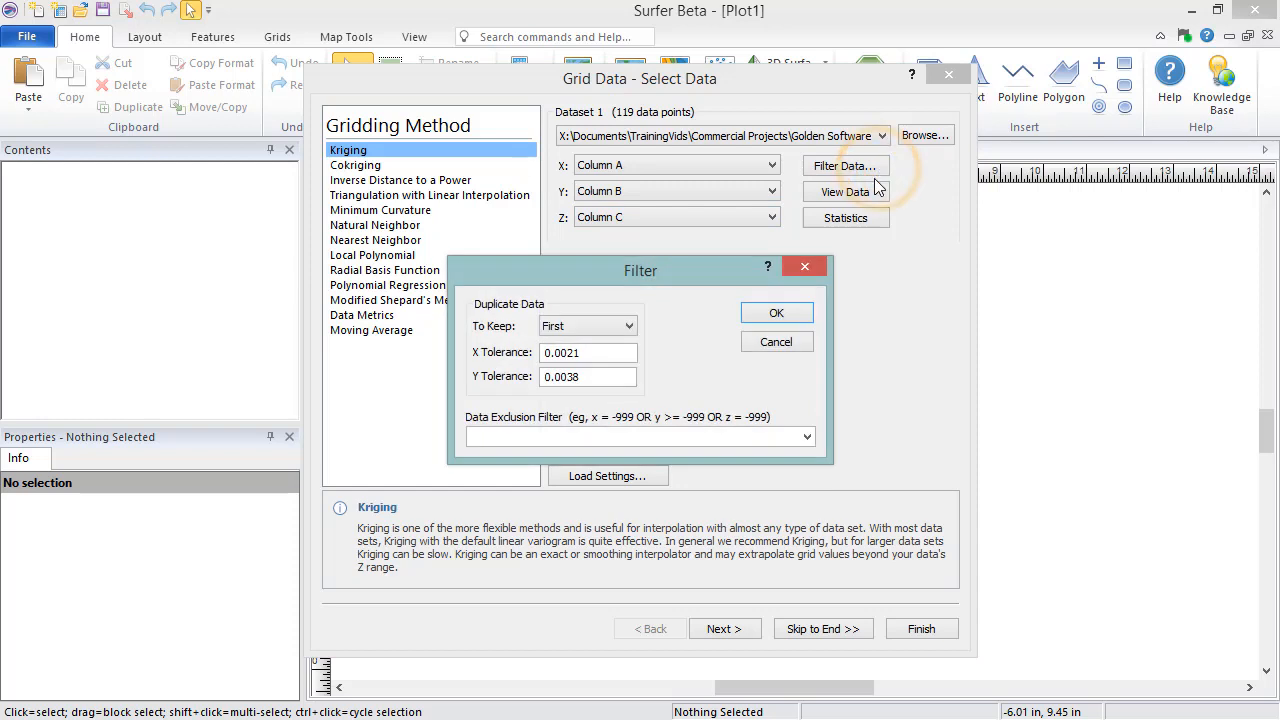
{"action": "mouse_move", "coordinate": [700, 286]}
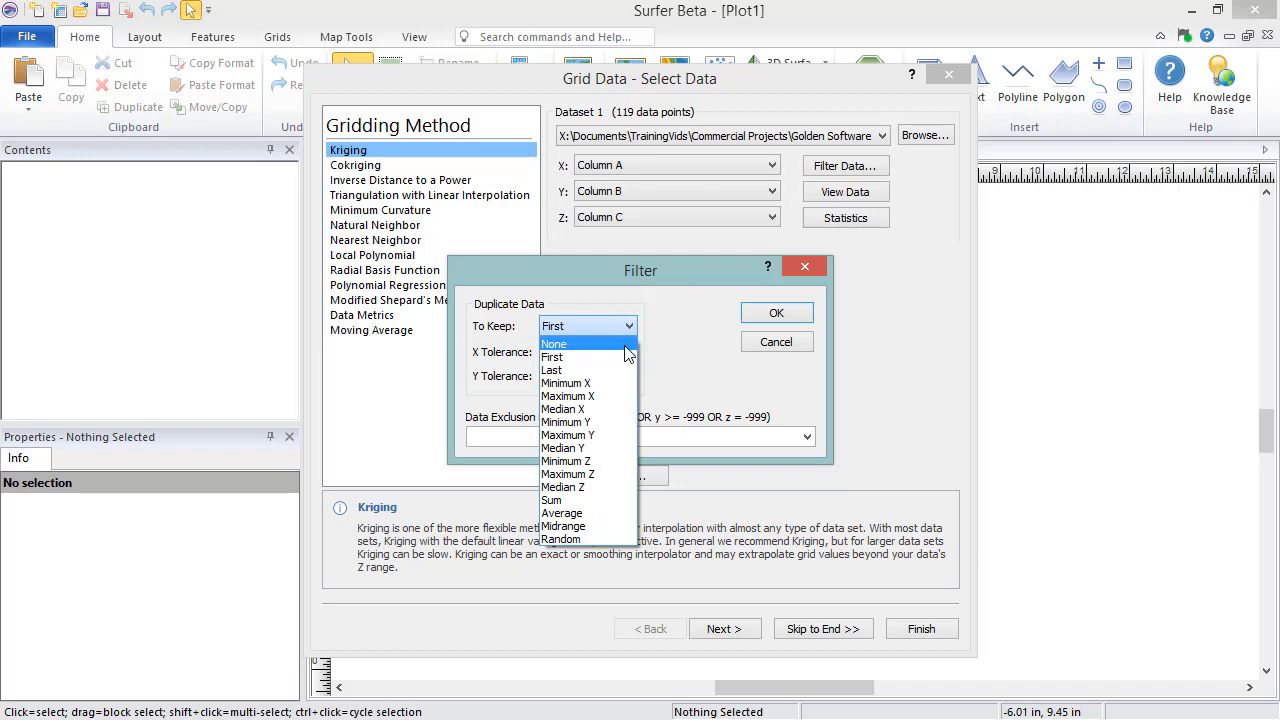
{"action": "mouse_move", "coordinate": [587, 357]}
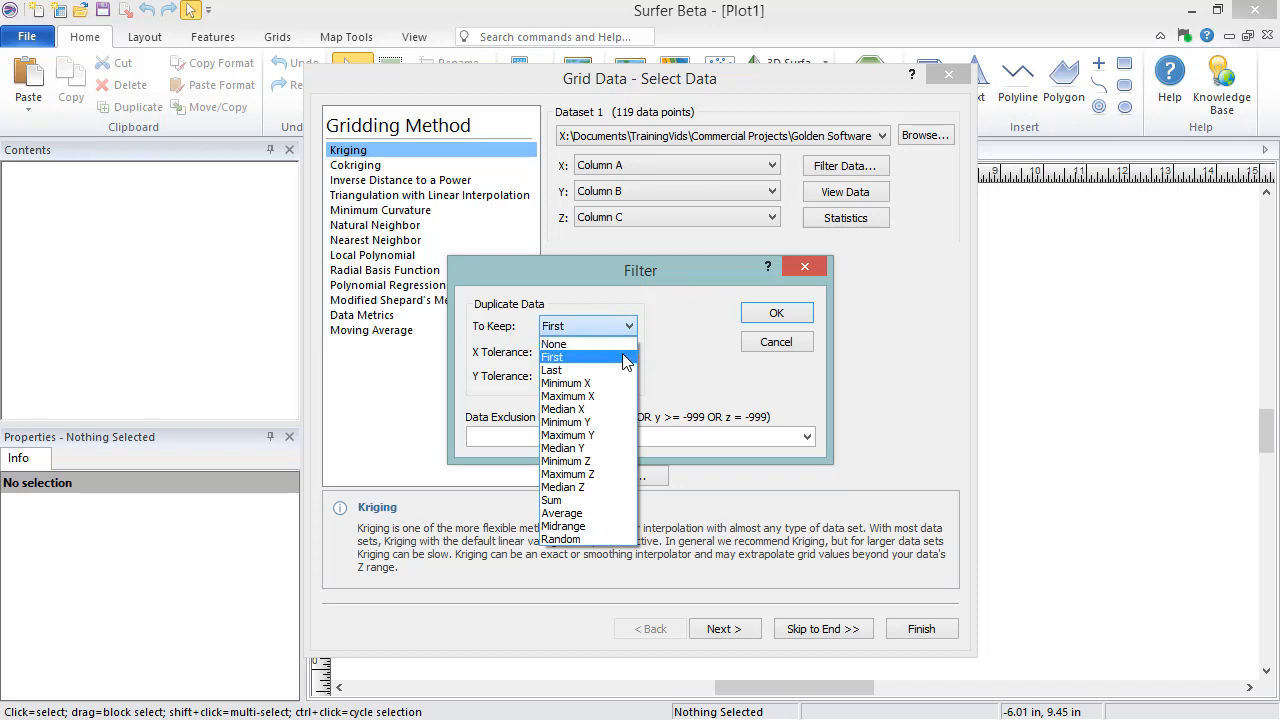
{"action": "mouse_move", "coordinate": [562, 513]}
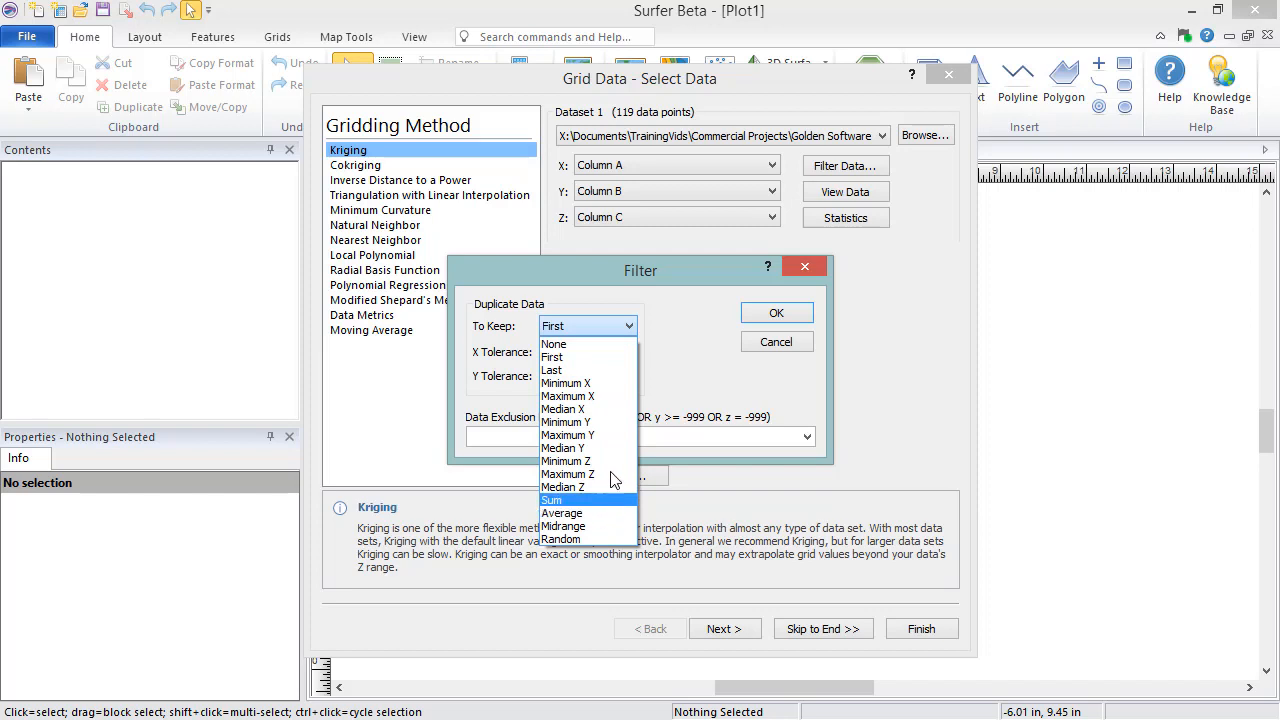
{"action": "left_click", "coordinate": [552, 357]}
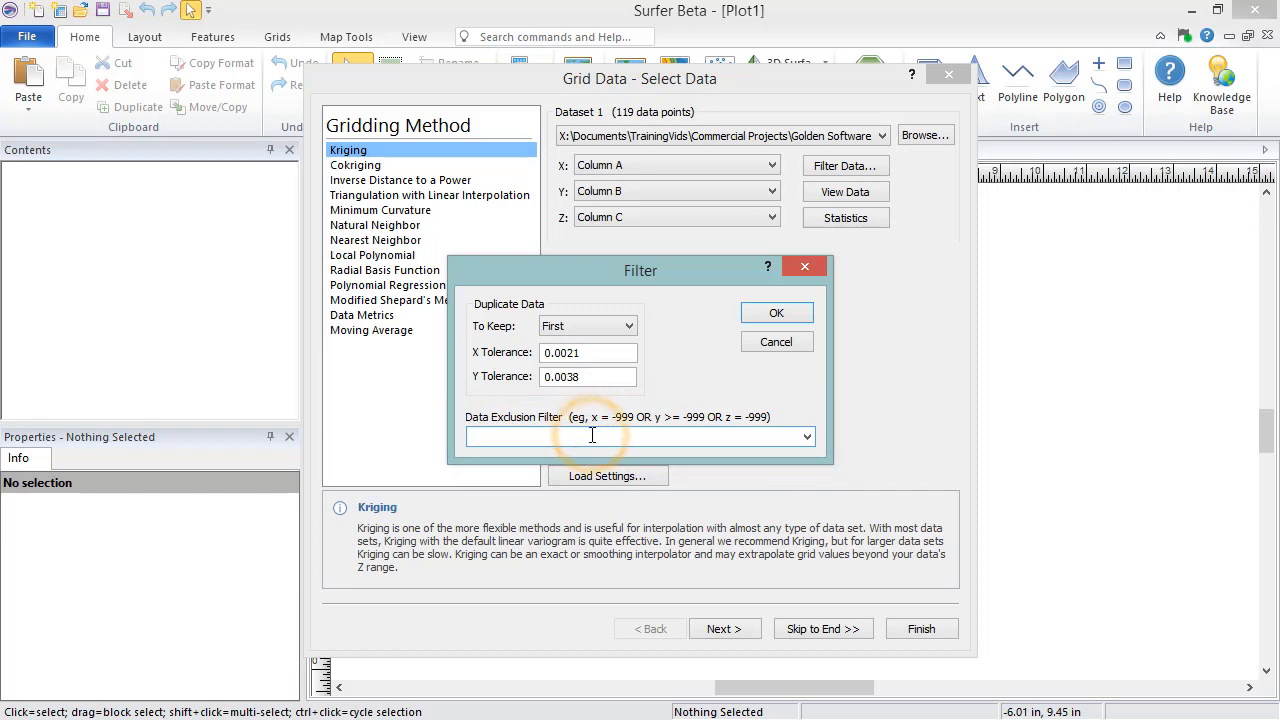
{"action": "type", "text": "z=-"}
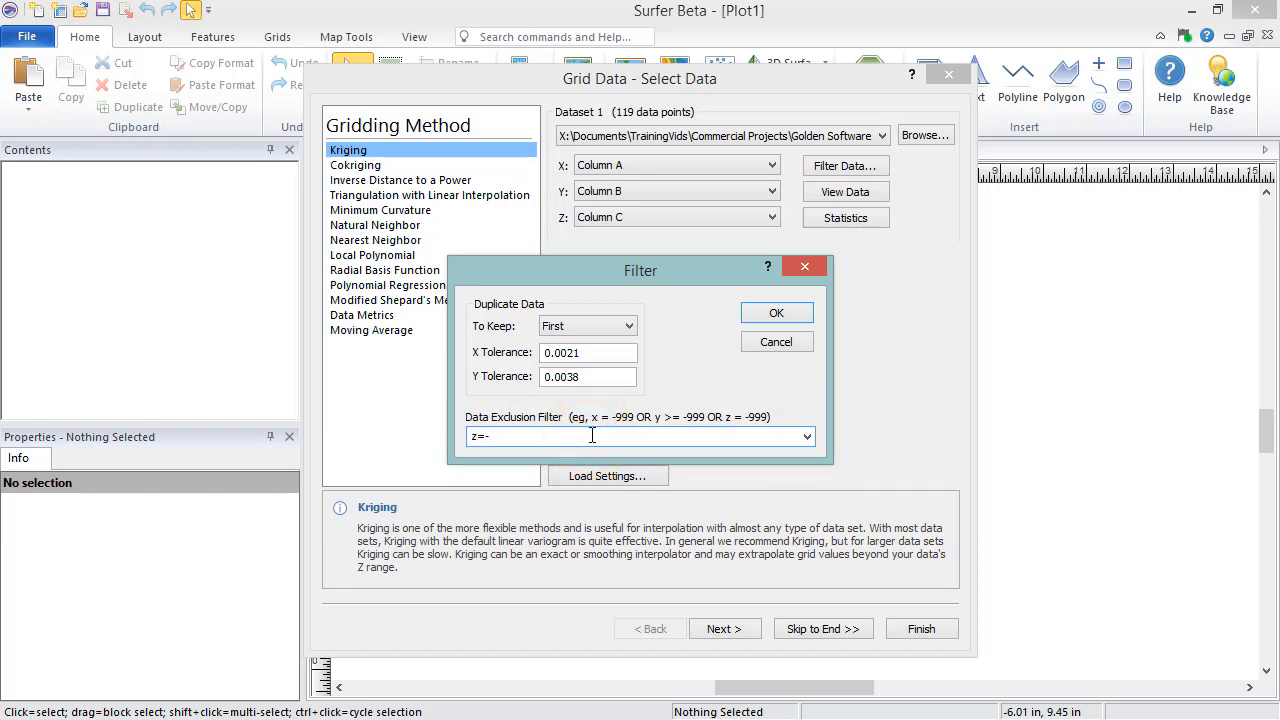
{"action": "type", "text": "999"}
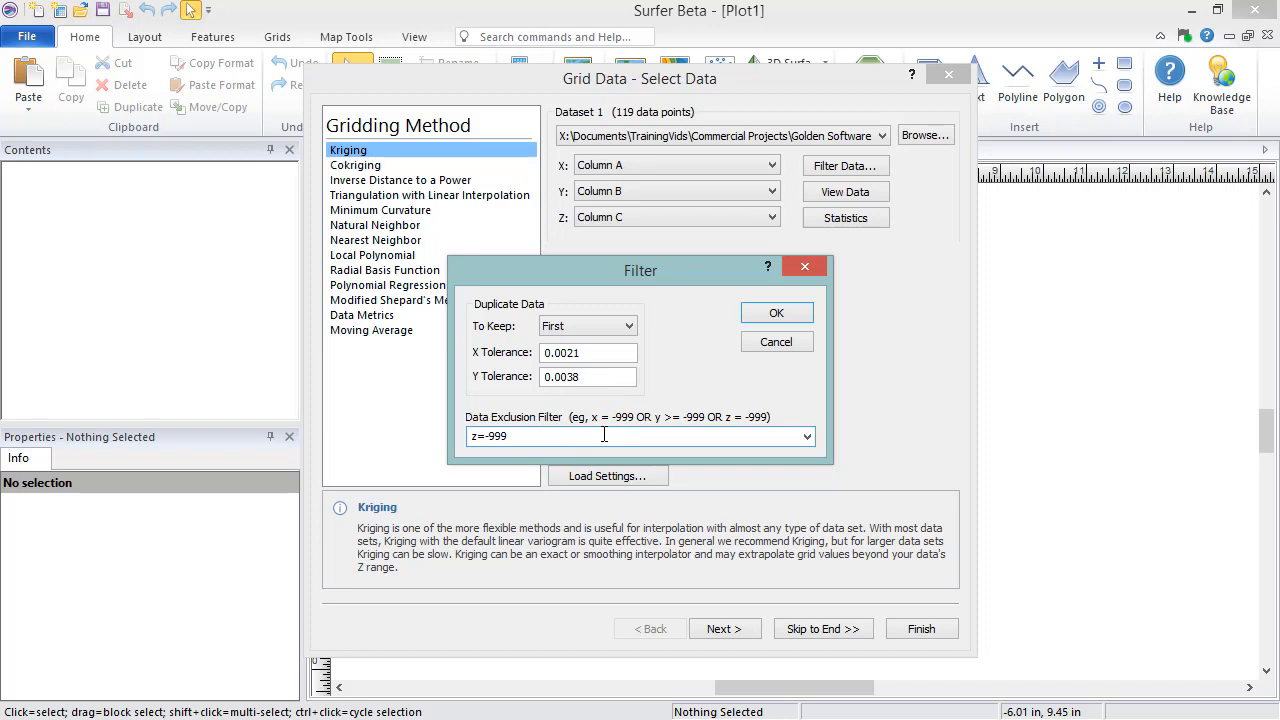
{"action": "mouse_move", "coordinate": [715, 370]}
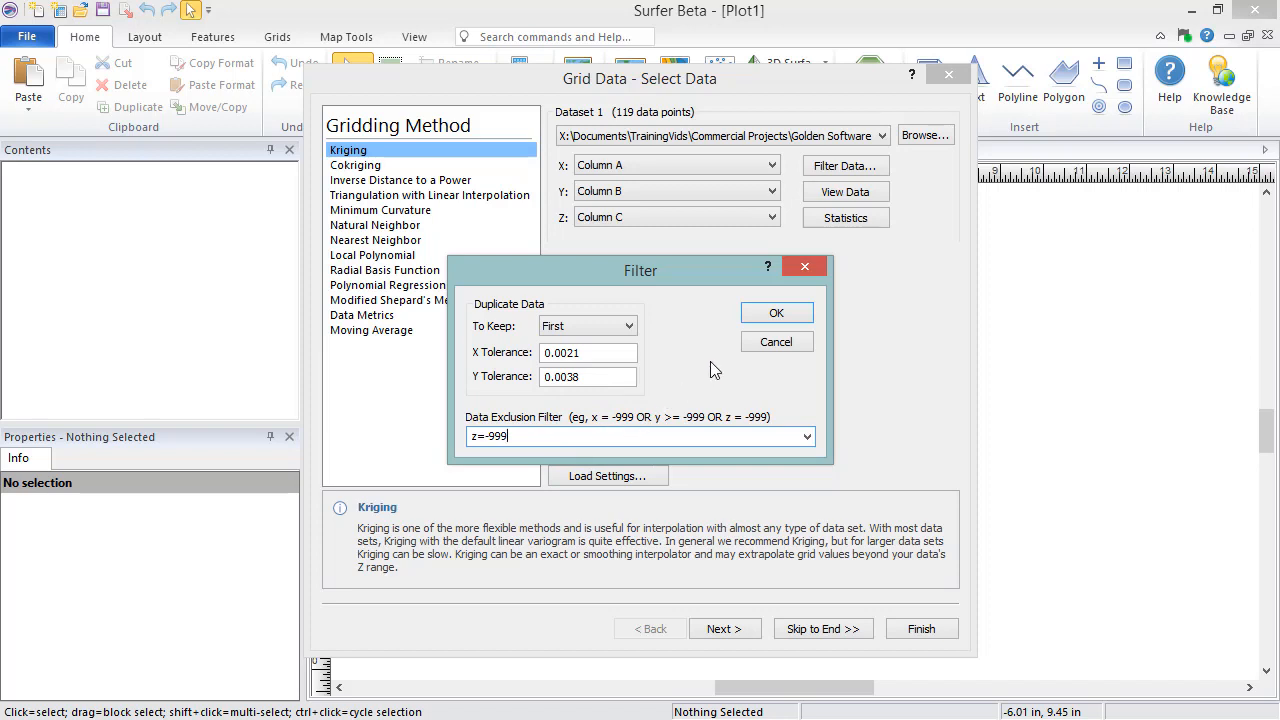
Step: Confirm the filter, review the 119-point statistics report, and close it without saving
{"action": "left_click", "coordinate": [776, 312]}
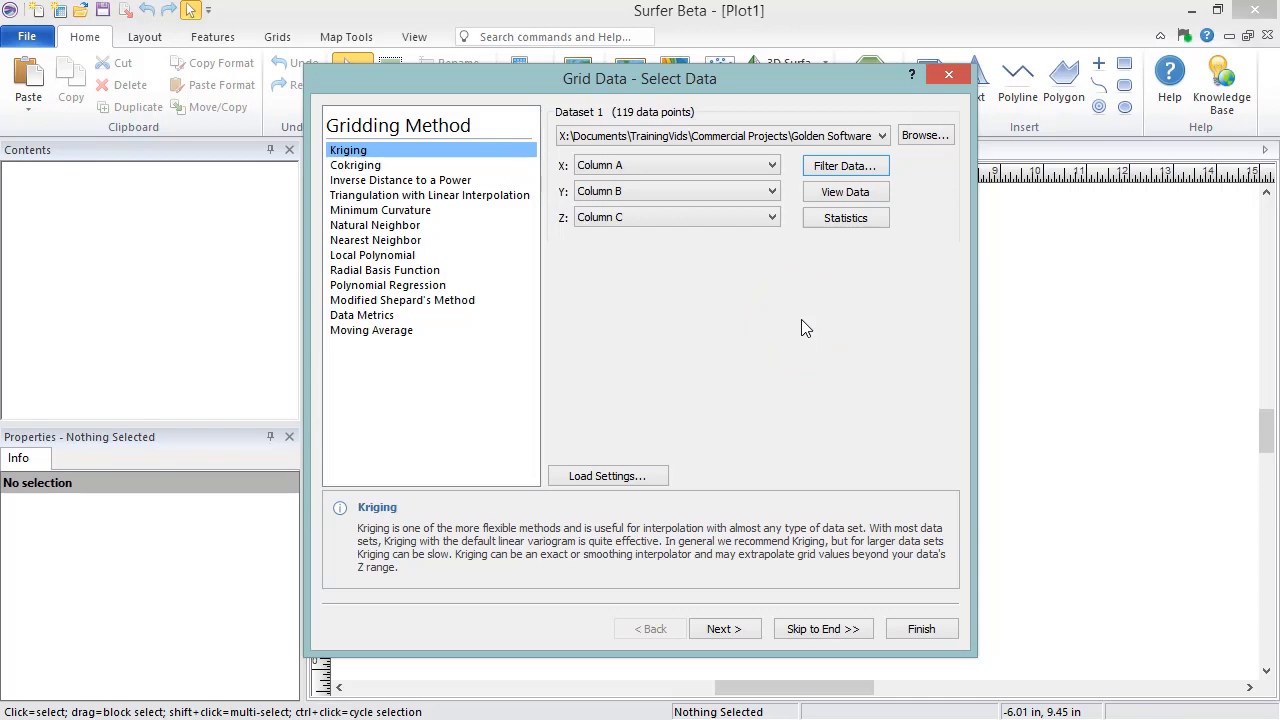
{"action": "mouse_move", "coordinate": [882, 230]}
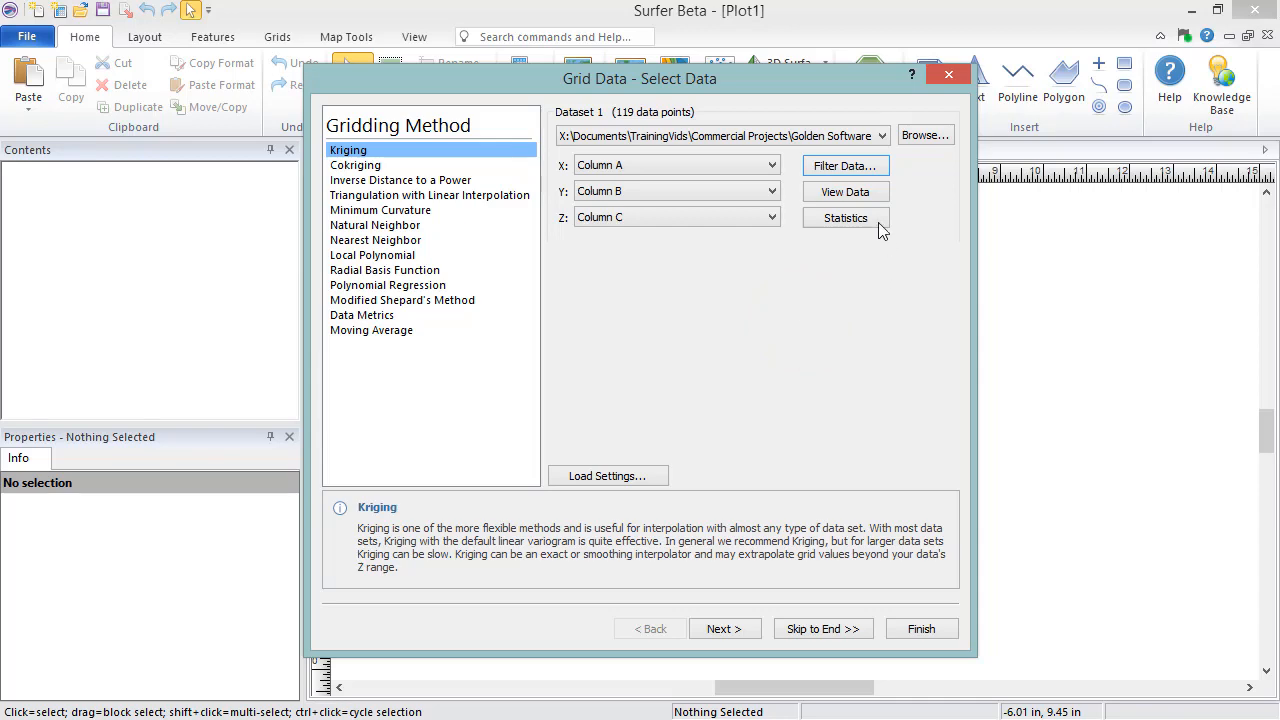
{"action": "left_click", "coordinate": [845, 218]}
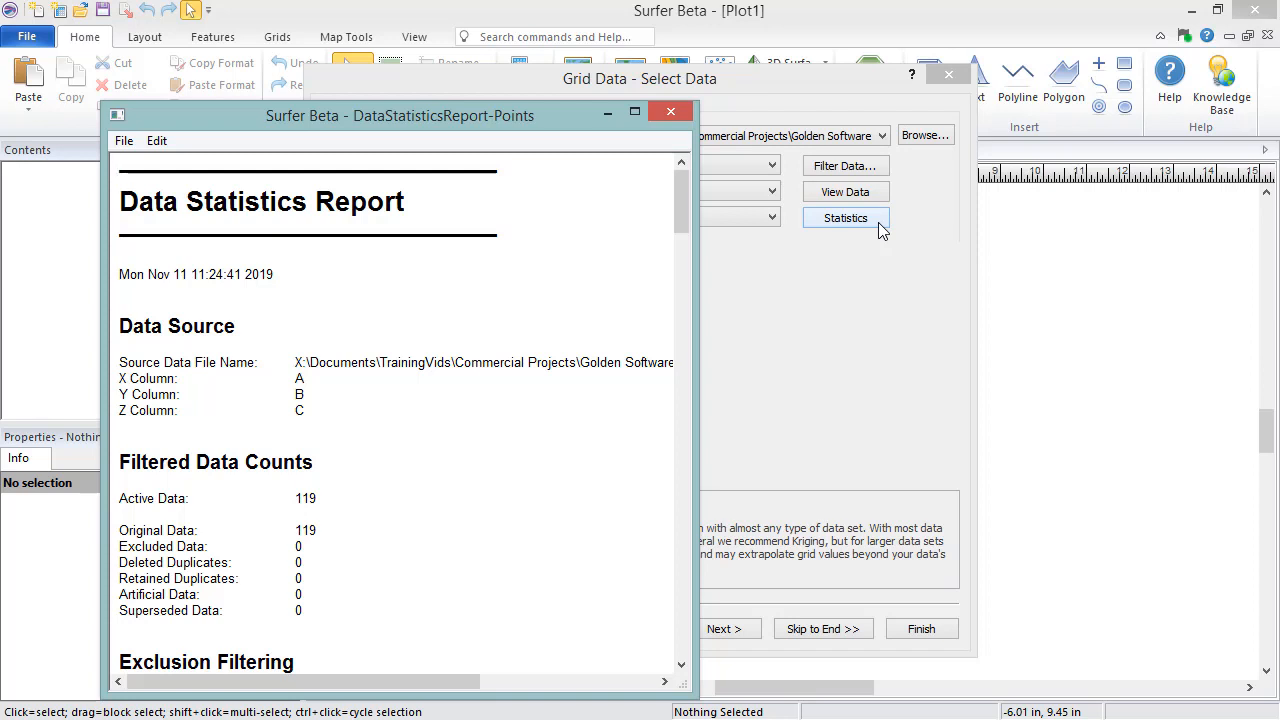
{"action": "left_click", "coordinate": [123, 140]}
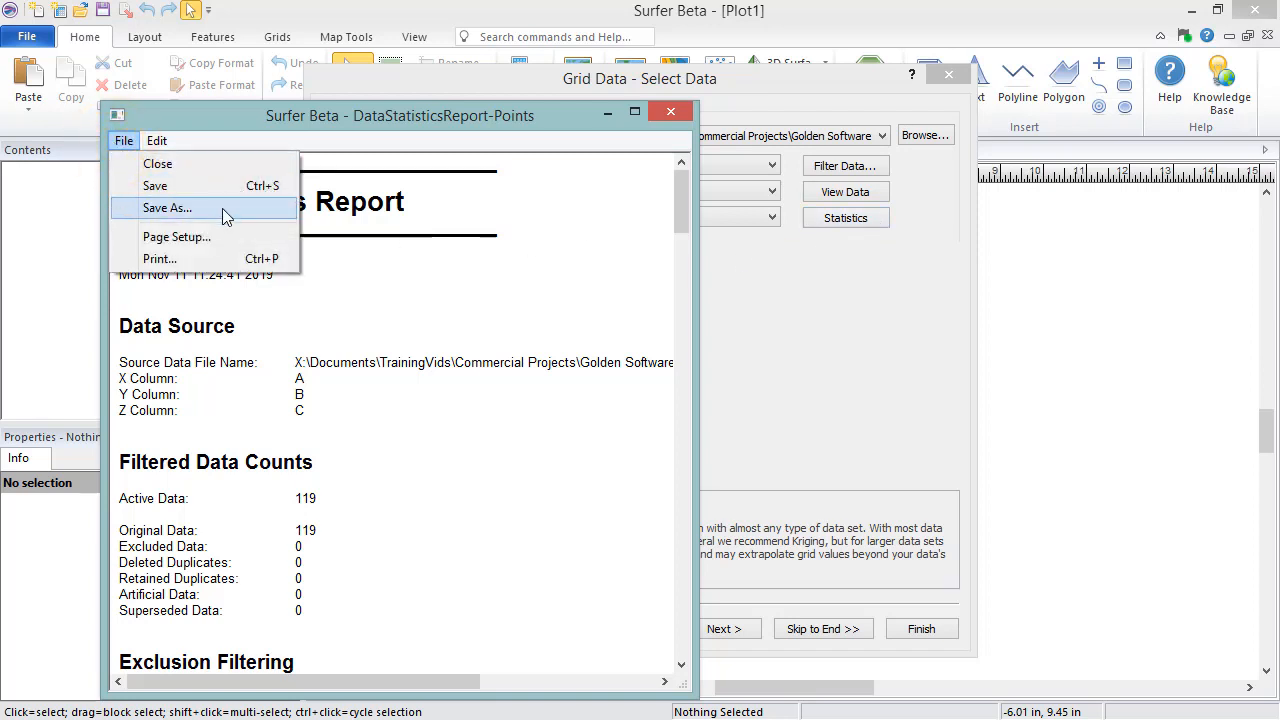
{"action": "mouse_move", "coordinate": [230, 215]}
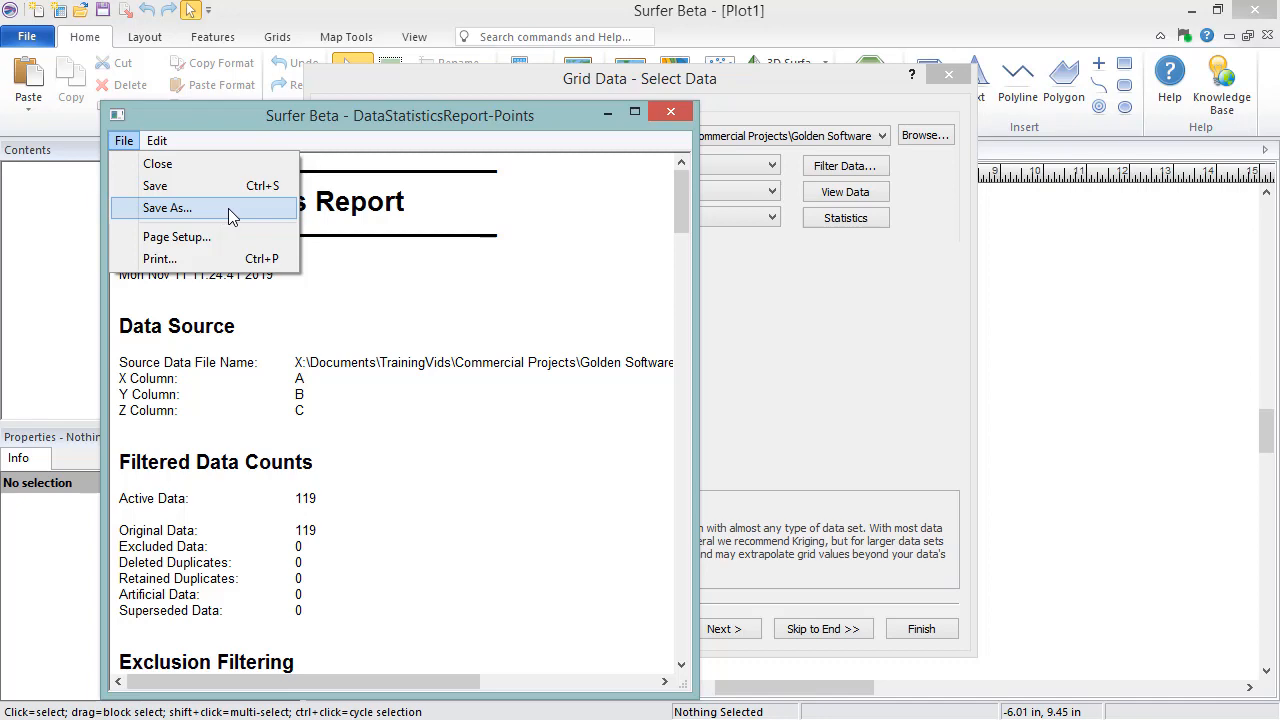
{"action": "left_click", "coordinate": [670, 111]}
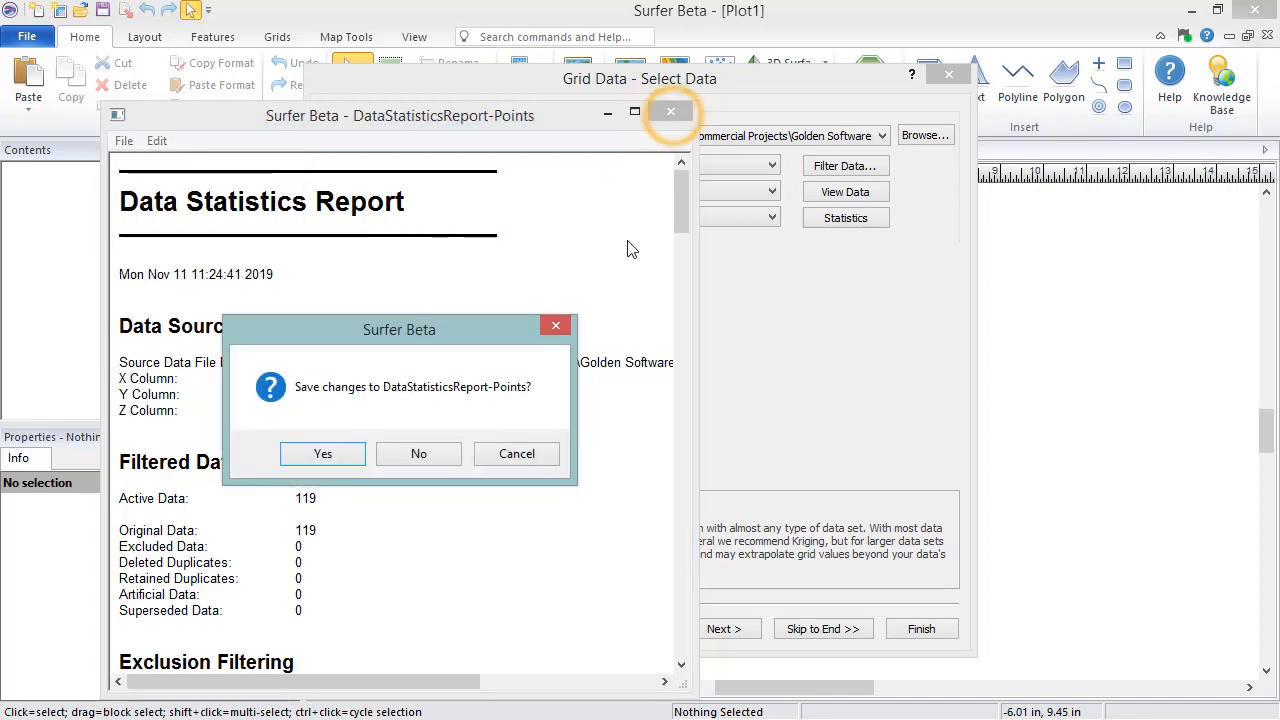
{"action": "left_click", "coordinate": [418, 453]}
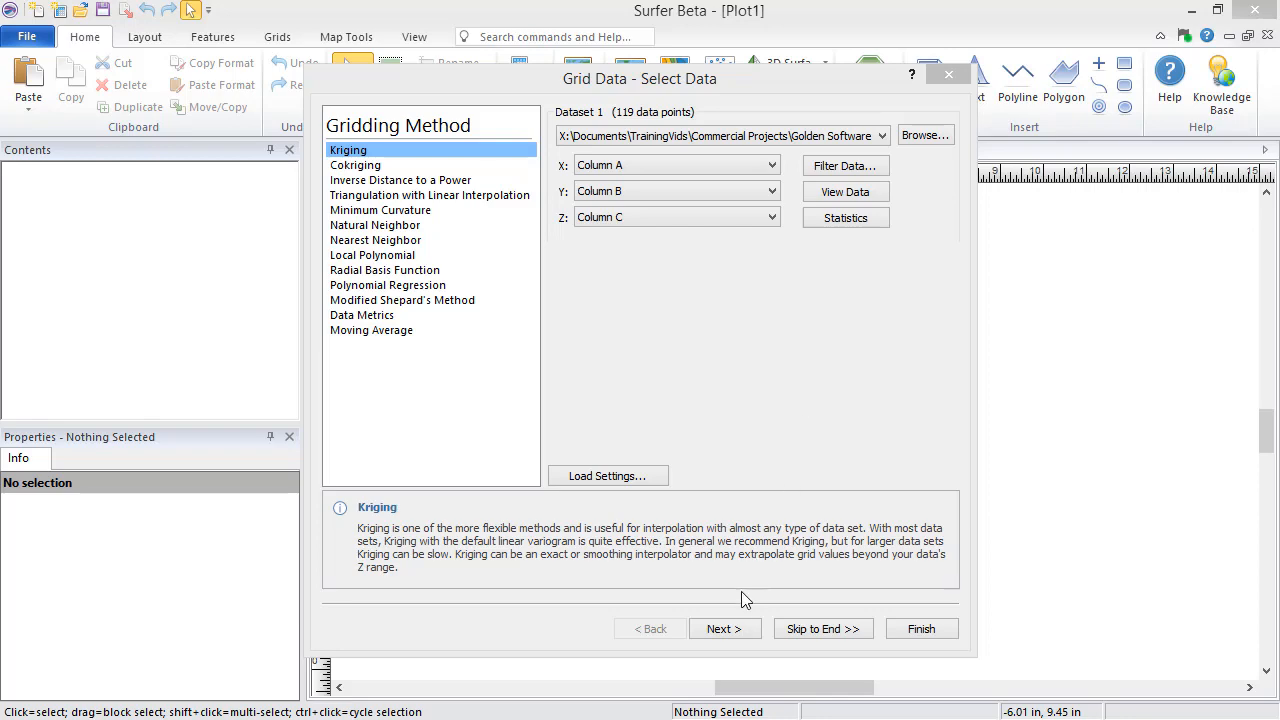
Step: Advance to the Kriging Options page, where the search uses all data
{"action": "left_click", "coordinate": [724, 628]}
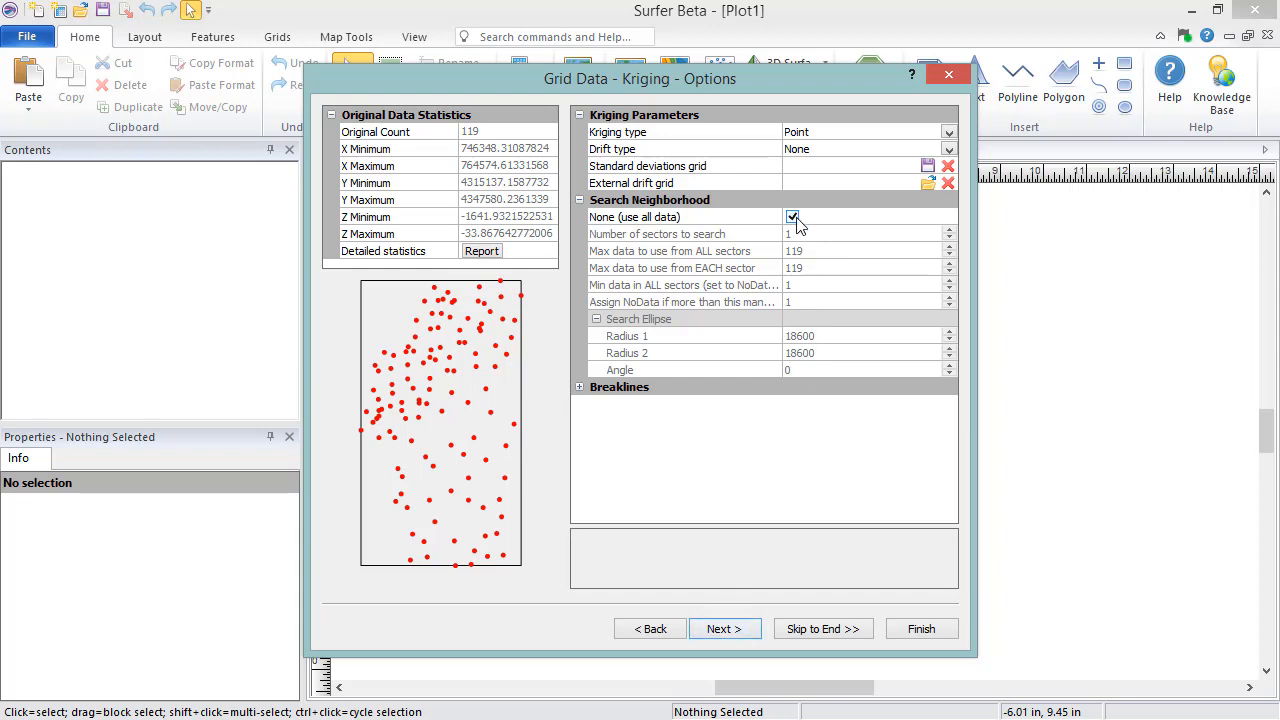
Step: Switch the Kriging search from all data to an elliptical search neighborhood
{"action": "left_click", "coordinate": [792, 217]}
{"action": "type", "text": "20"}
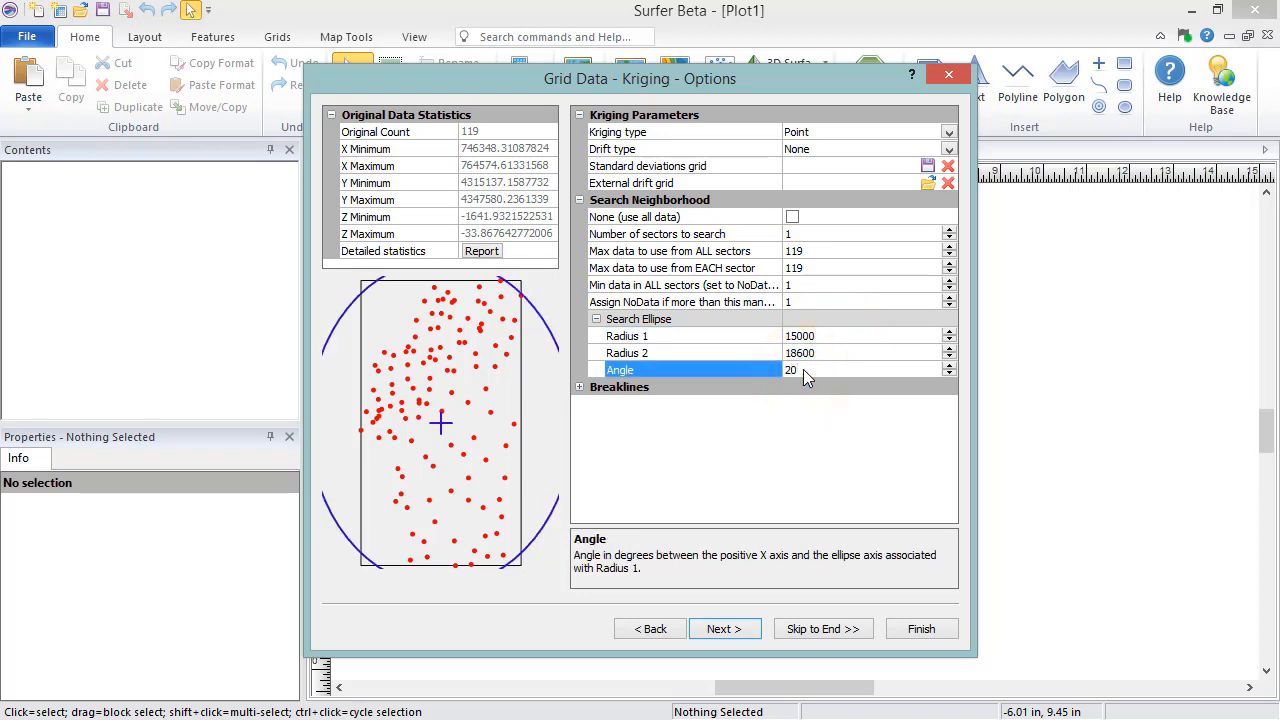
{"action": "mouse_move", "coordinate": [583, 390]}
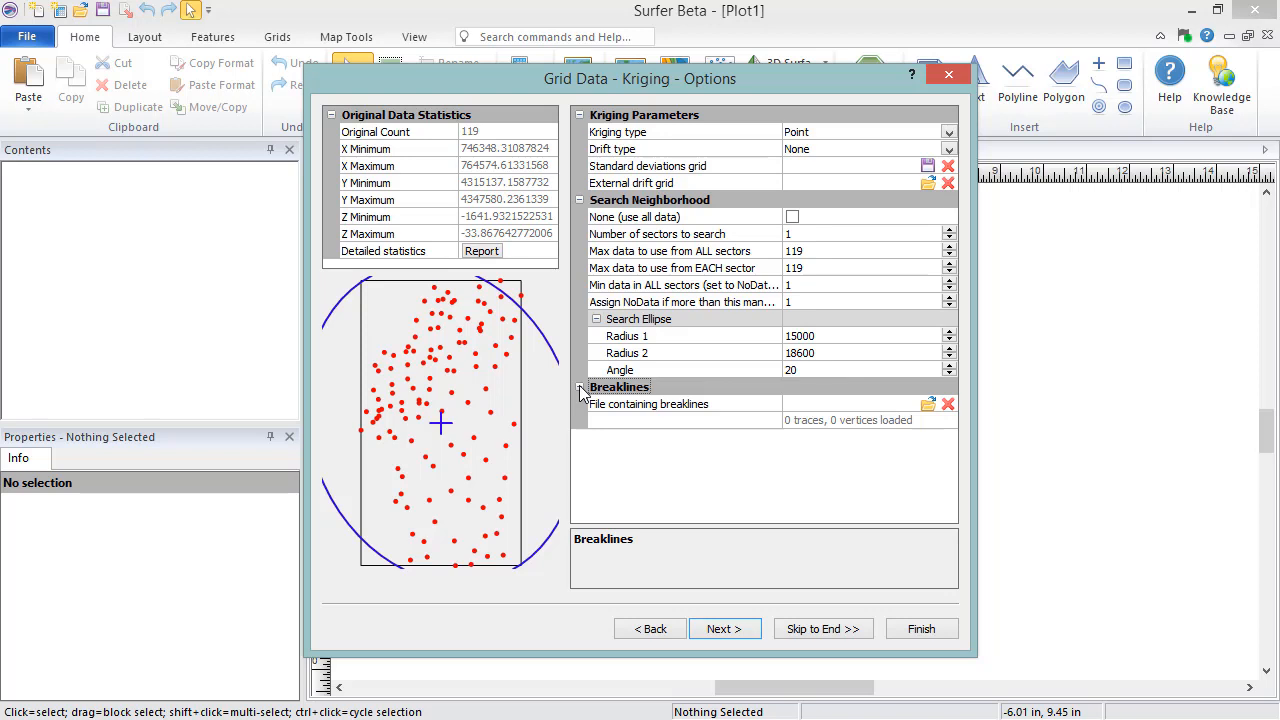
{"action": "mouse_move", "coordinate": [930, 420]}
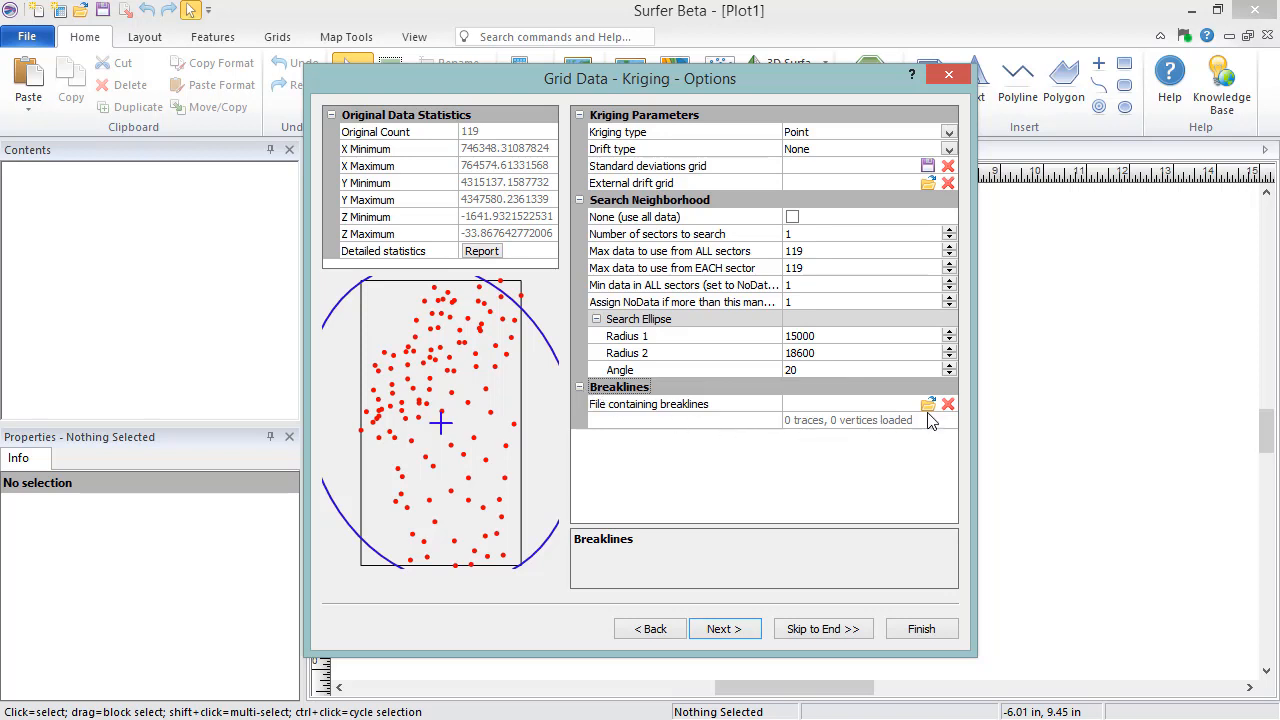
Step: Load breakline.bln (1 trace, 102 vertices) and continue to the cross-validation results
{"action": "left_click", "coordinate": [684, 403]}
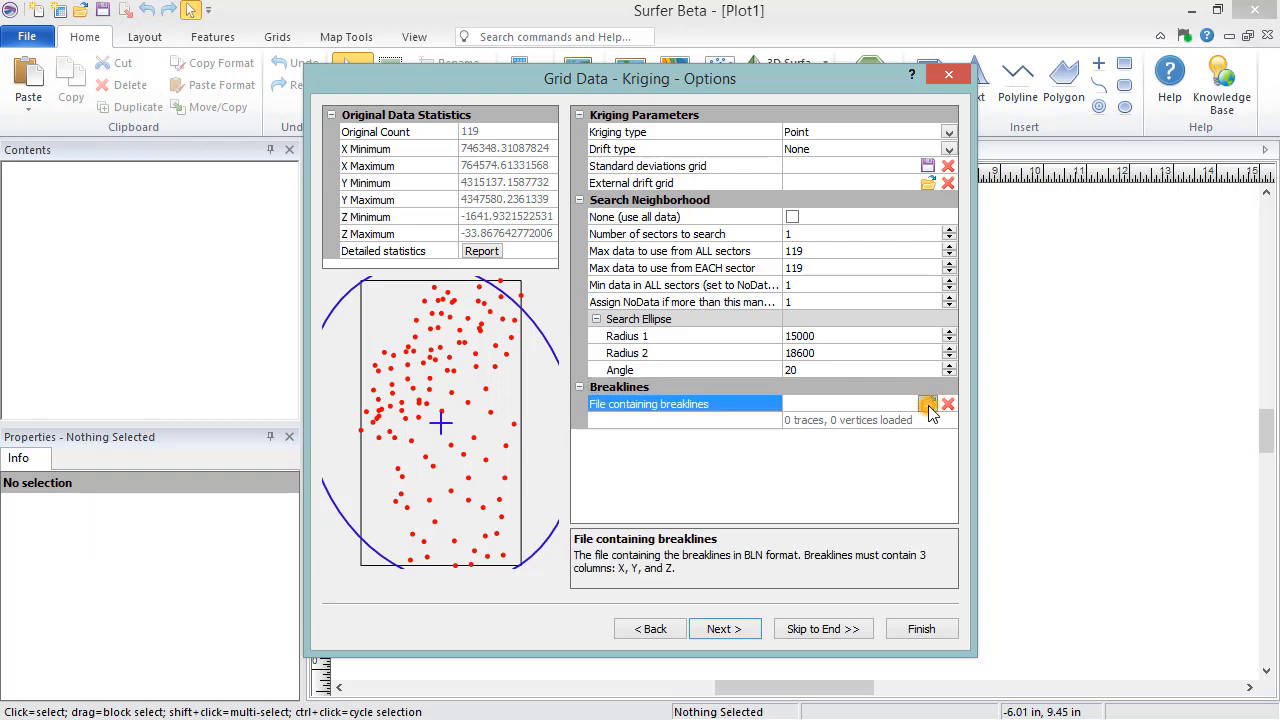
{"action": "left_click", "coordinate": [928, 404]}
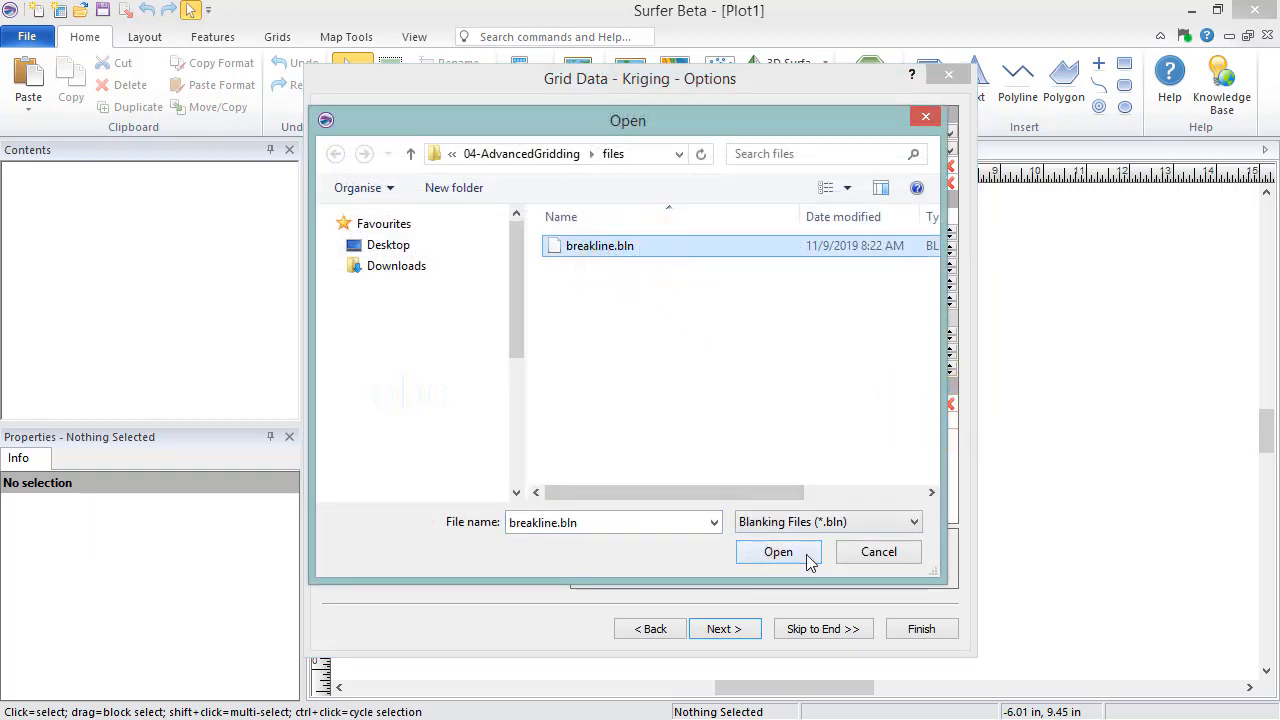
{"action": "left_click", "coordinate": [778, 552]}
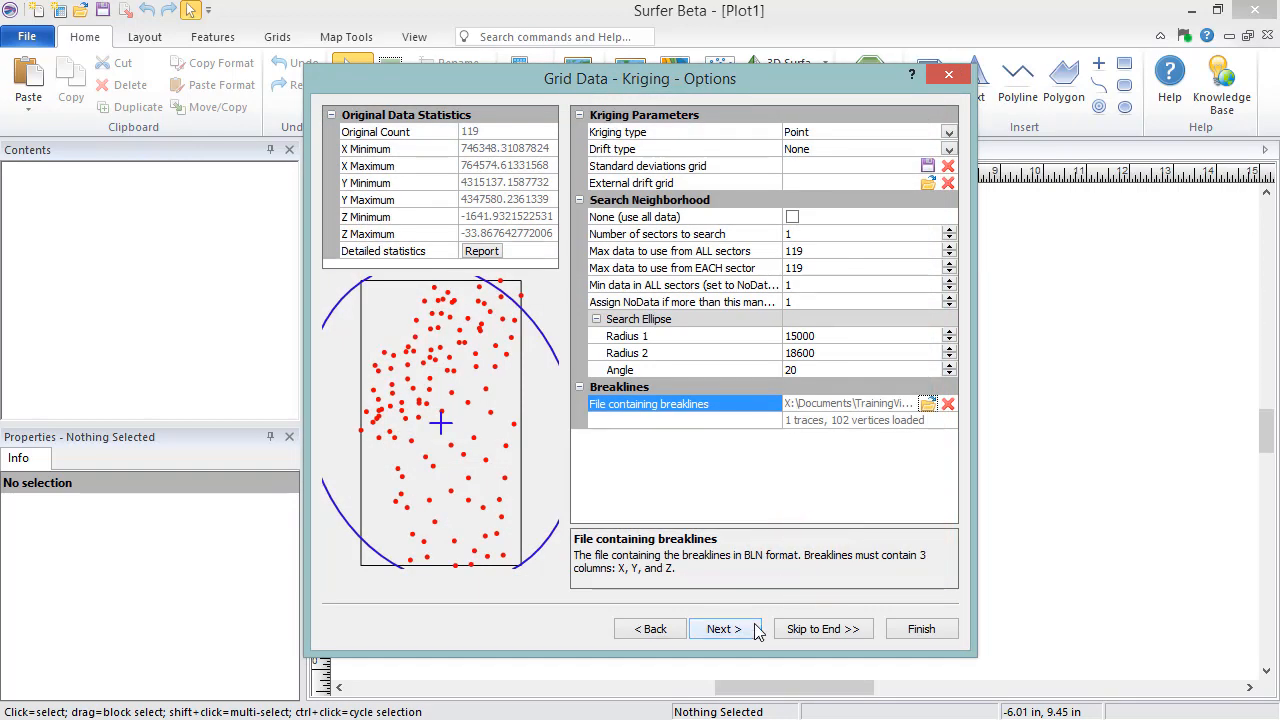
{"action": "left_click", "coordinate": [723, 628]}
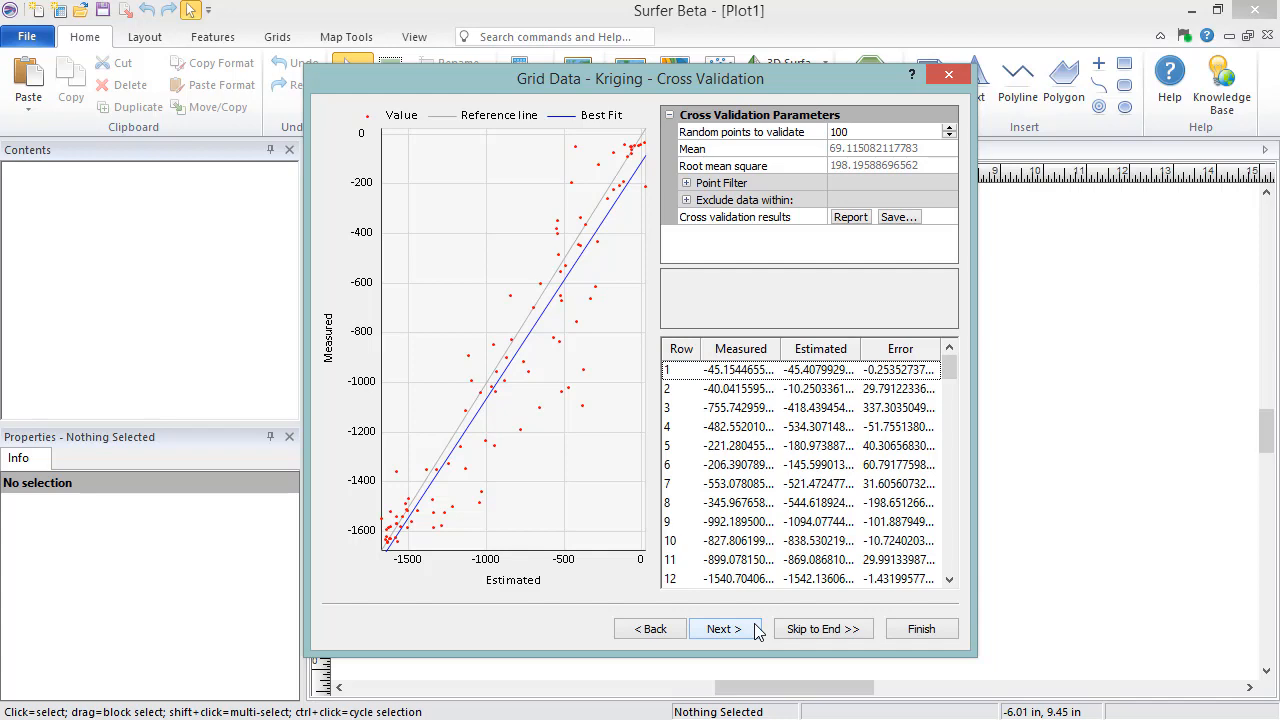
Step: Advance to the Output page showing a 57 by 100 node grid
{"action": "left_click", "coordinate": [723, 628]}
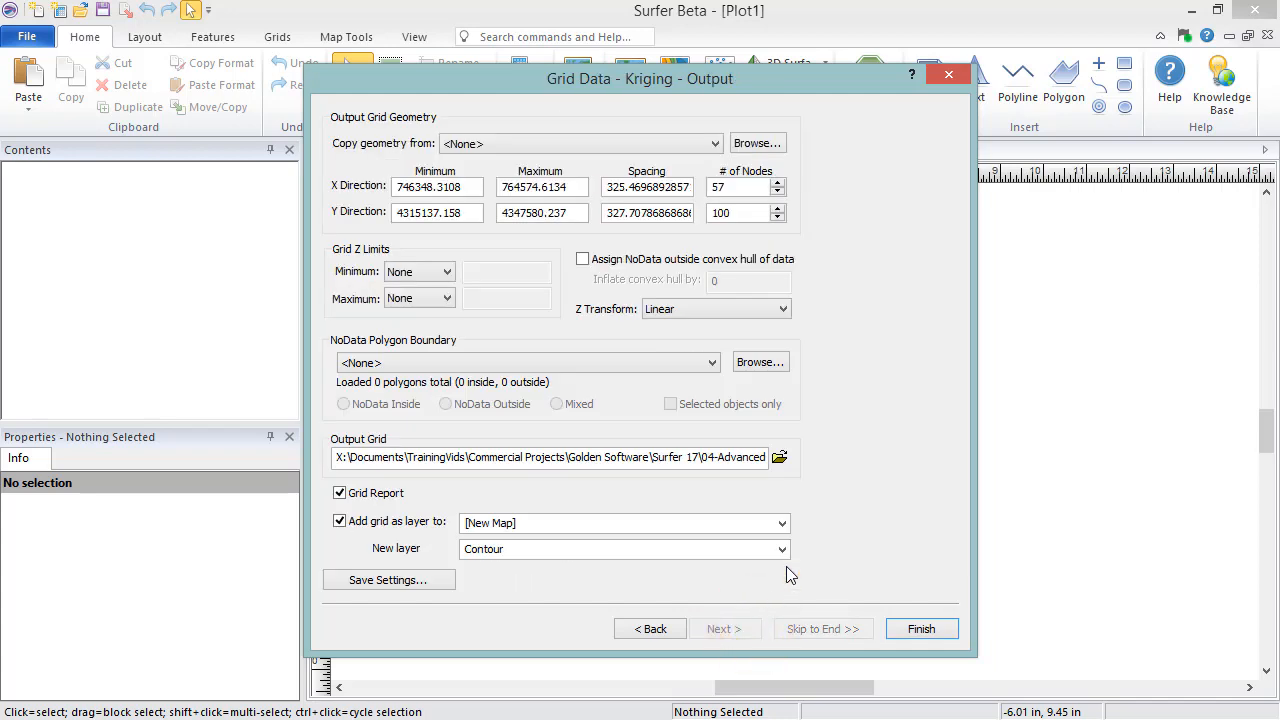
{"action": "mouse_move", "coordinate": [825, 192]}
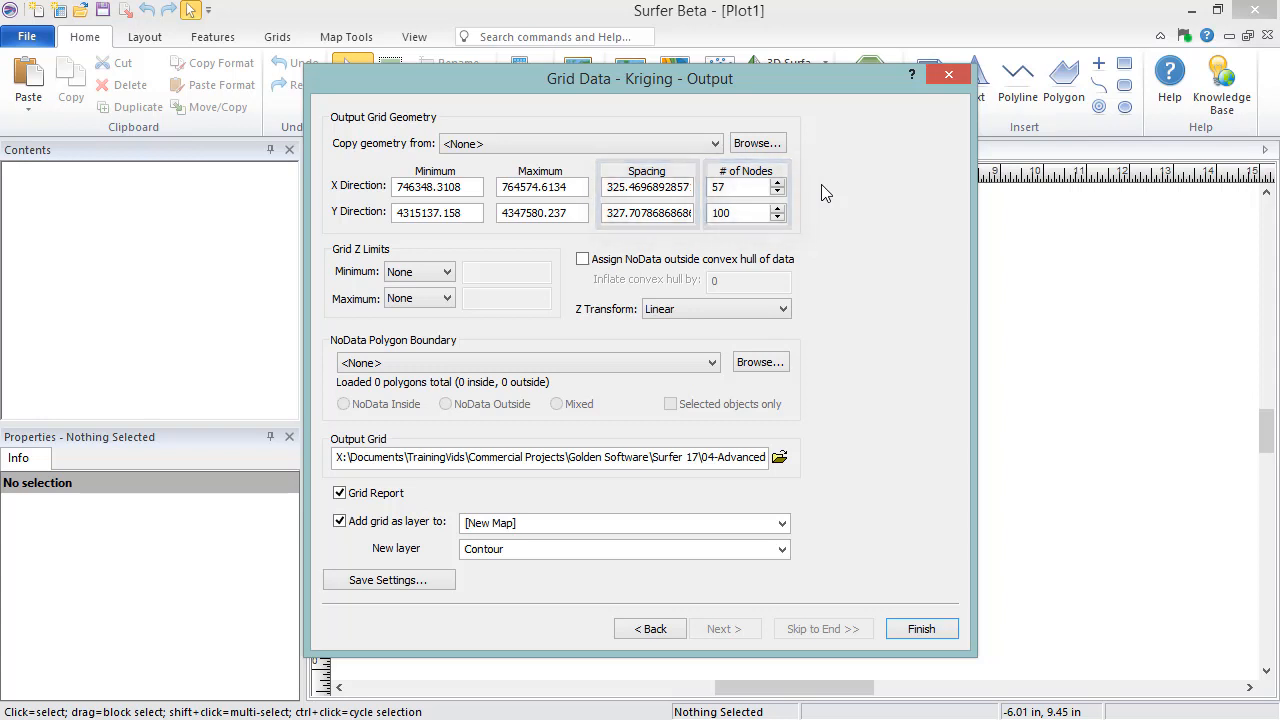
{"action": "left_click", "coordinate": [779, 191]}
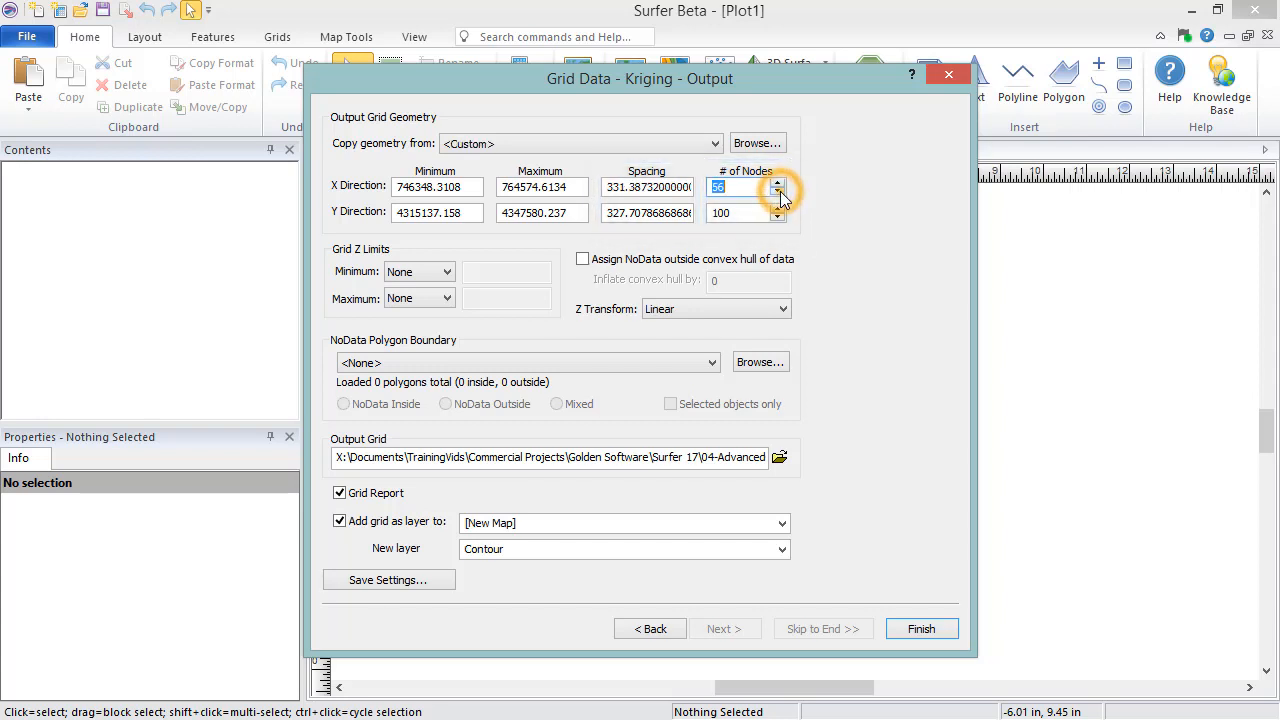
{"action": "left_click", "coordinate": [777, 191]}
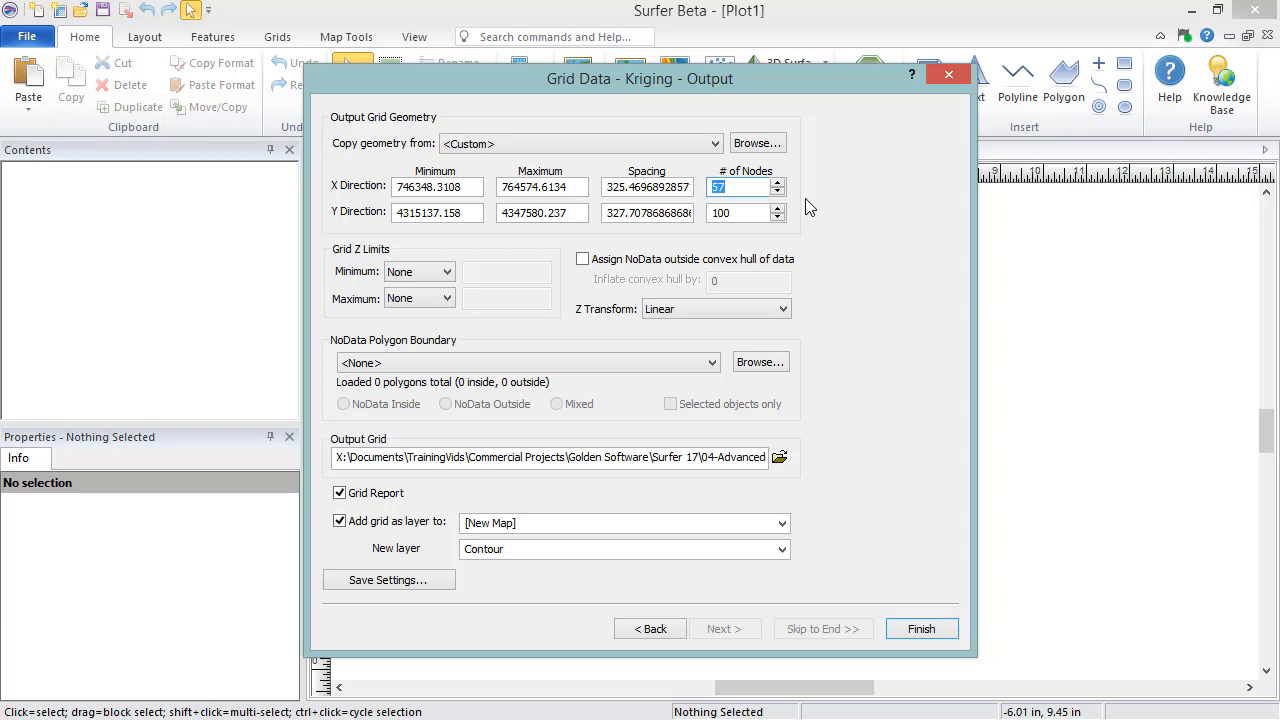
Step: Set Grid Z minimum to Data min and maximum to Custom, entering -0
{"action": "left_click", "coordinate": [447, 271]}
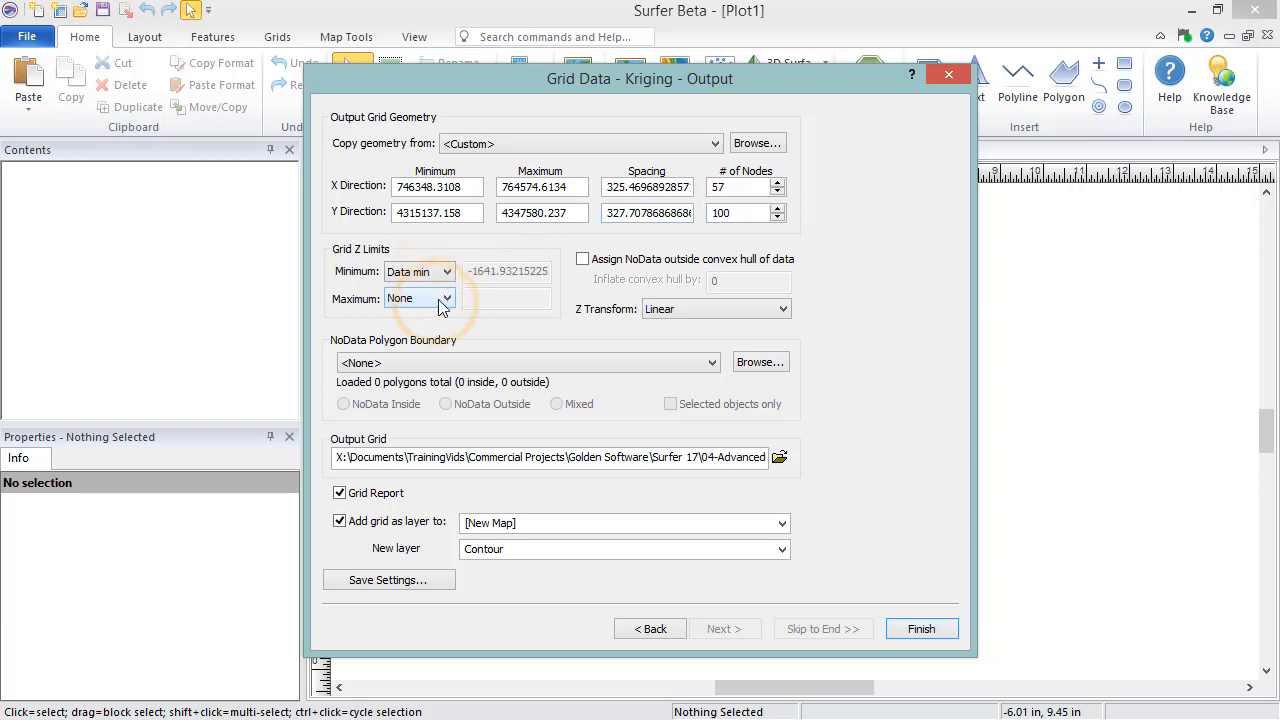
{"action": "left_click", "coordinate": [419, 297]}
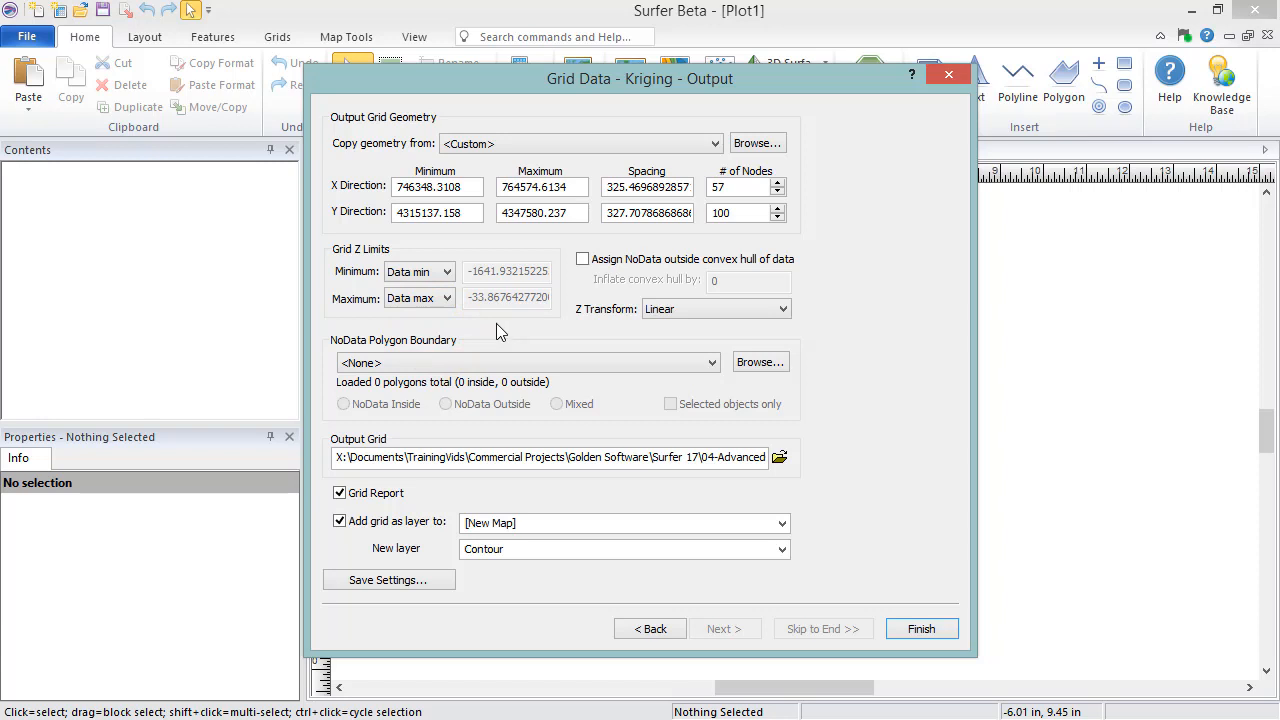
{"action": "left_click", "coordinate": [452, 297]}
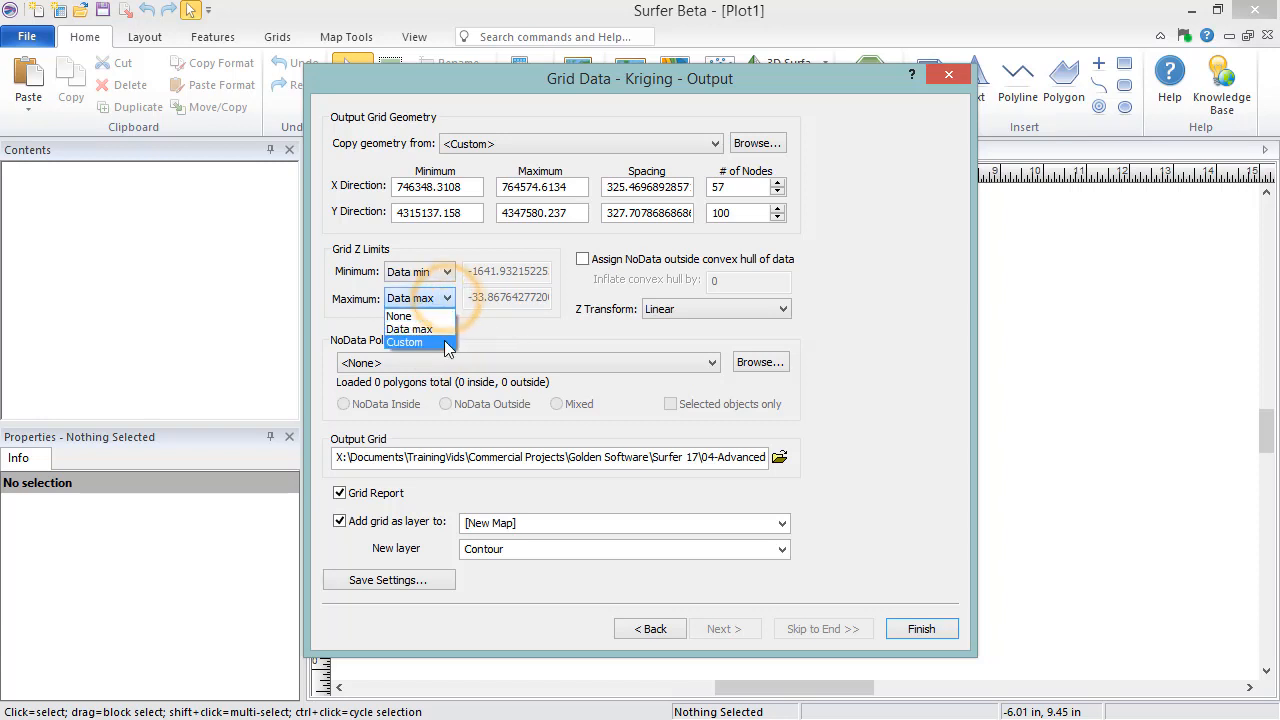
{"action": "left_click", "coordinate": [405, 342]}
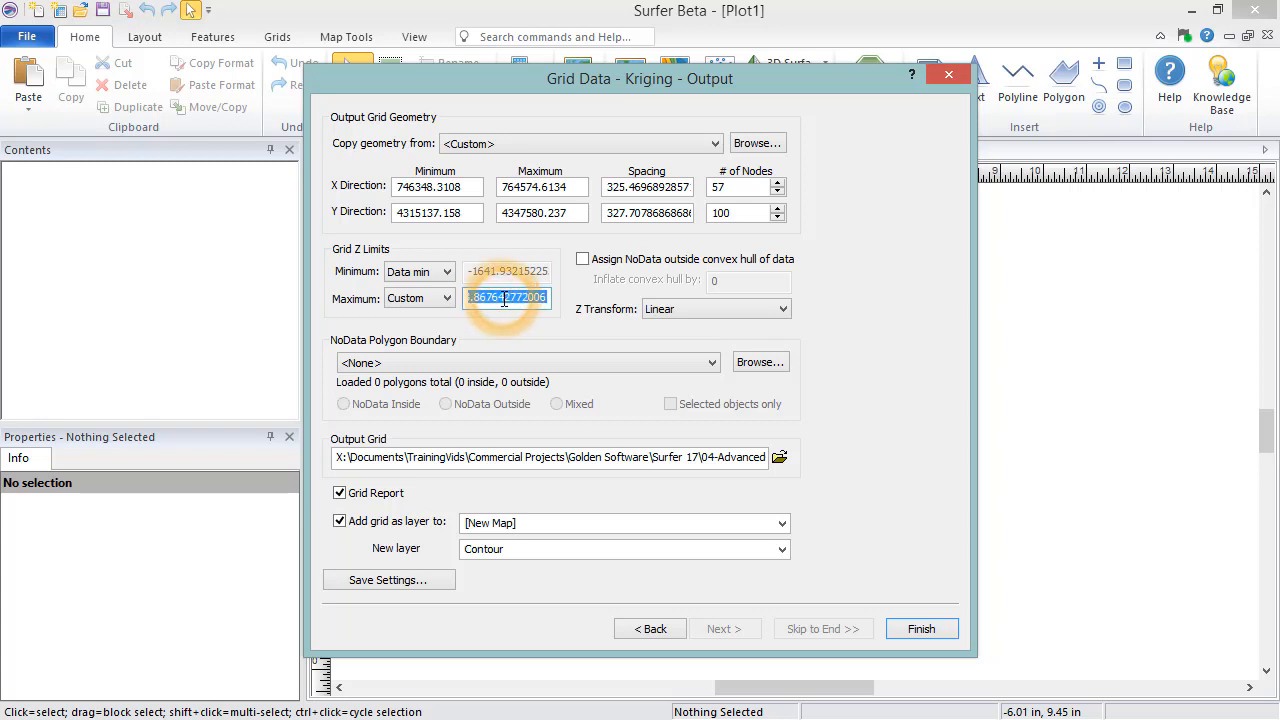
{"action": "type", "text": "-0"}
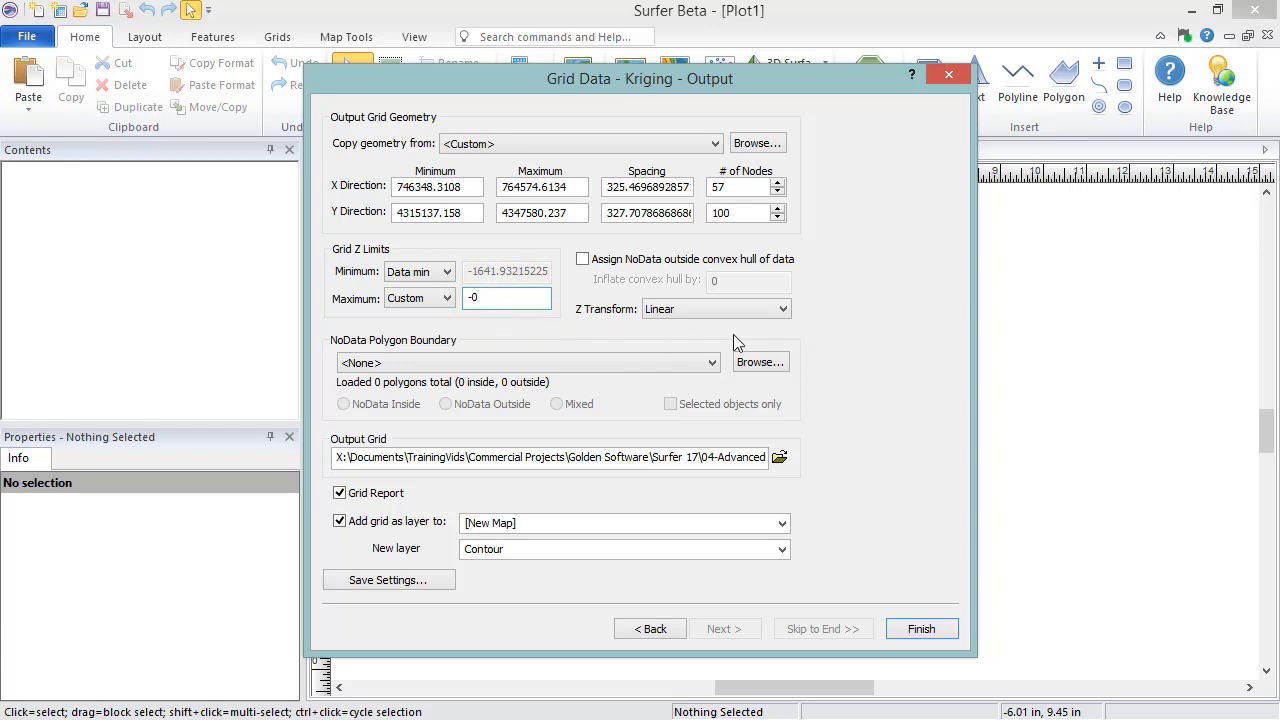
{"action": "left_click", "coordinate": [783, 308]}
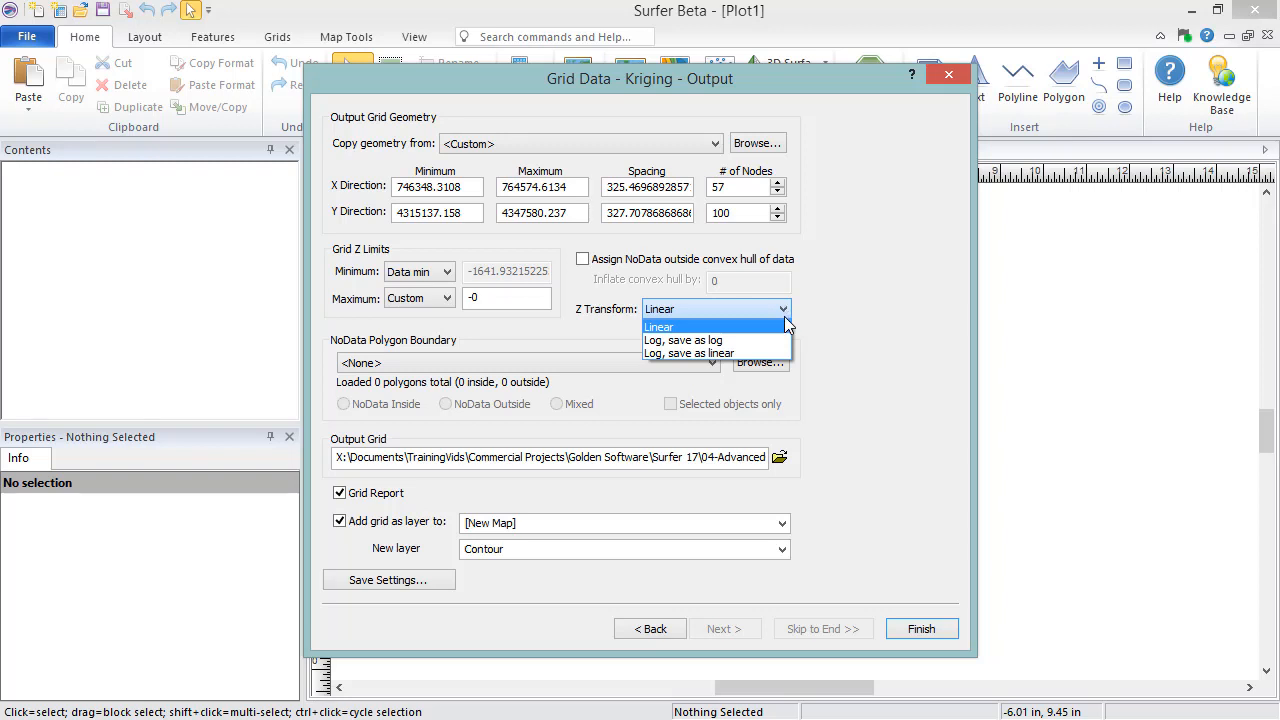
{"action": "mouse_move", "coordinate": [785, 335]}
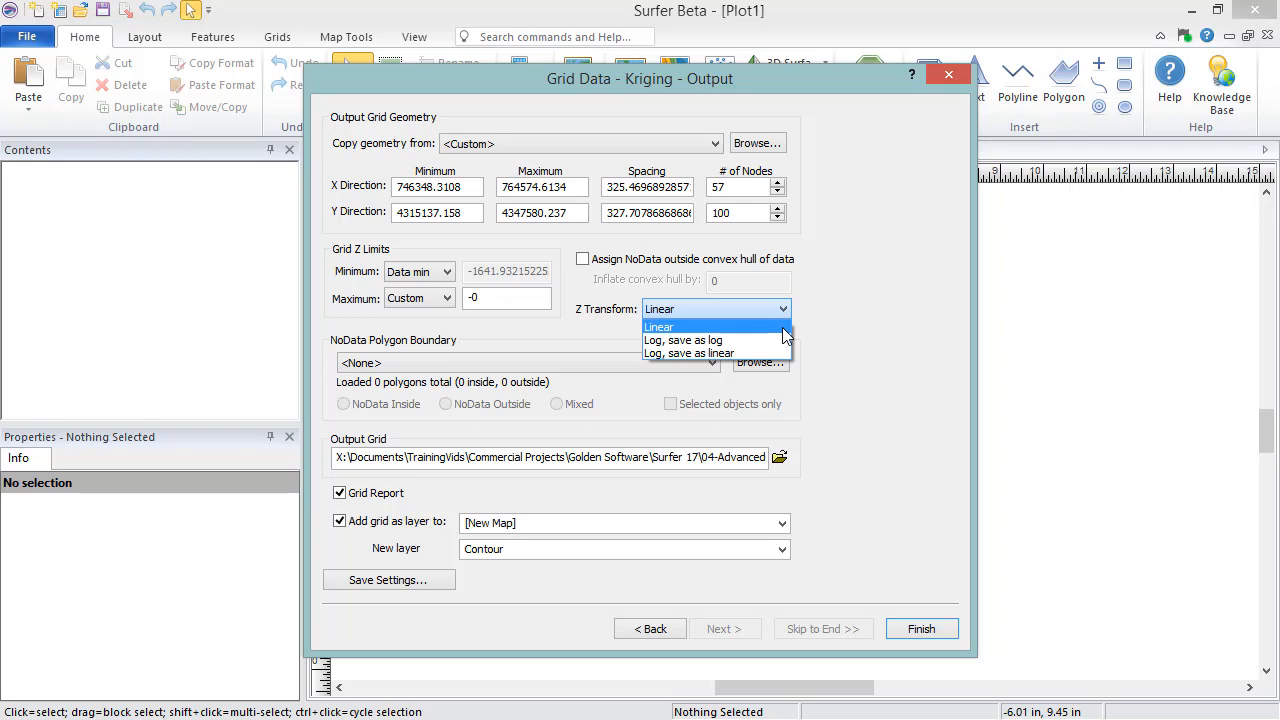
{"action": "mouse_move", "coordinate": [683, 340]}
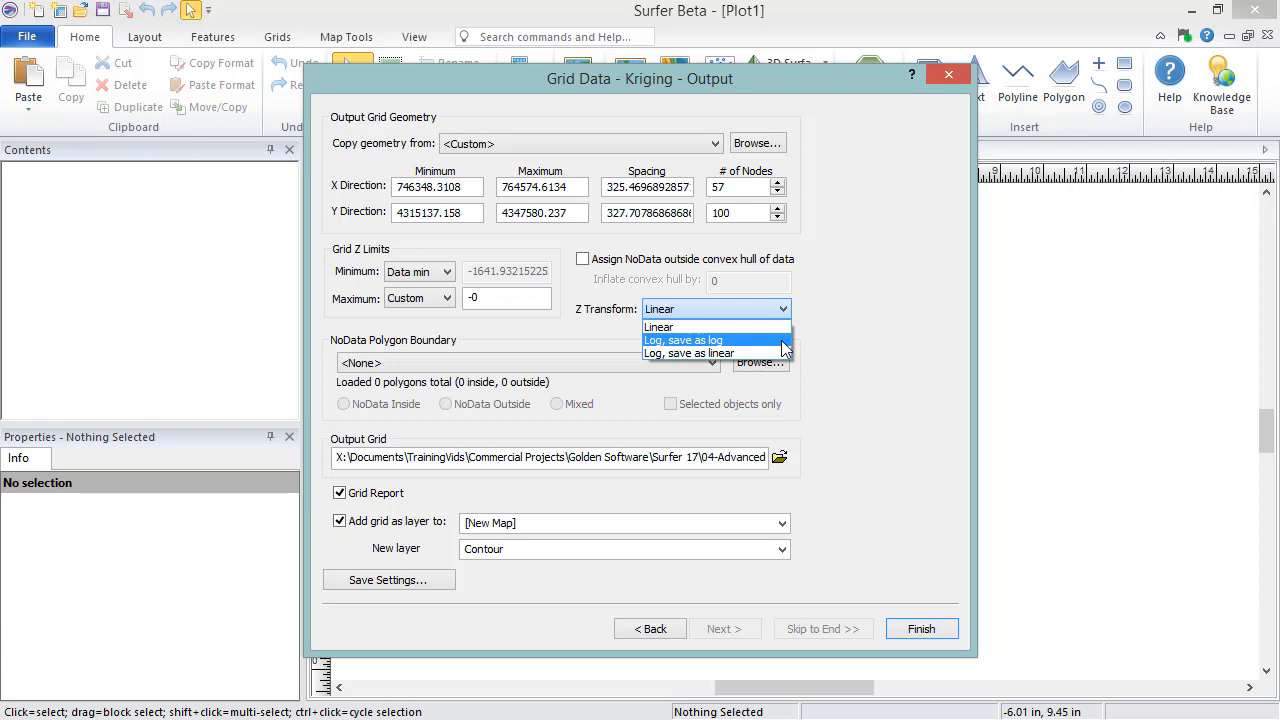
{"action": "mouse_move", "coordinate": [688, 353]}
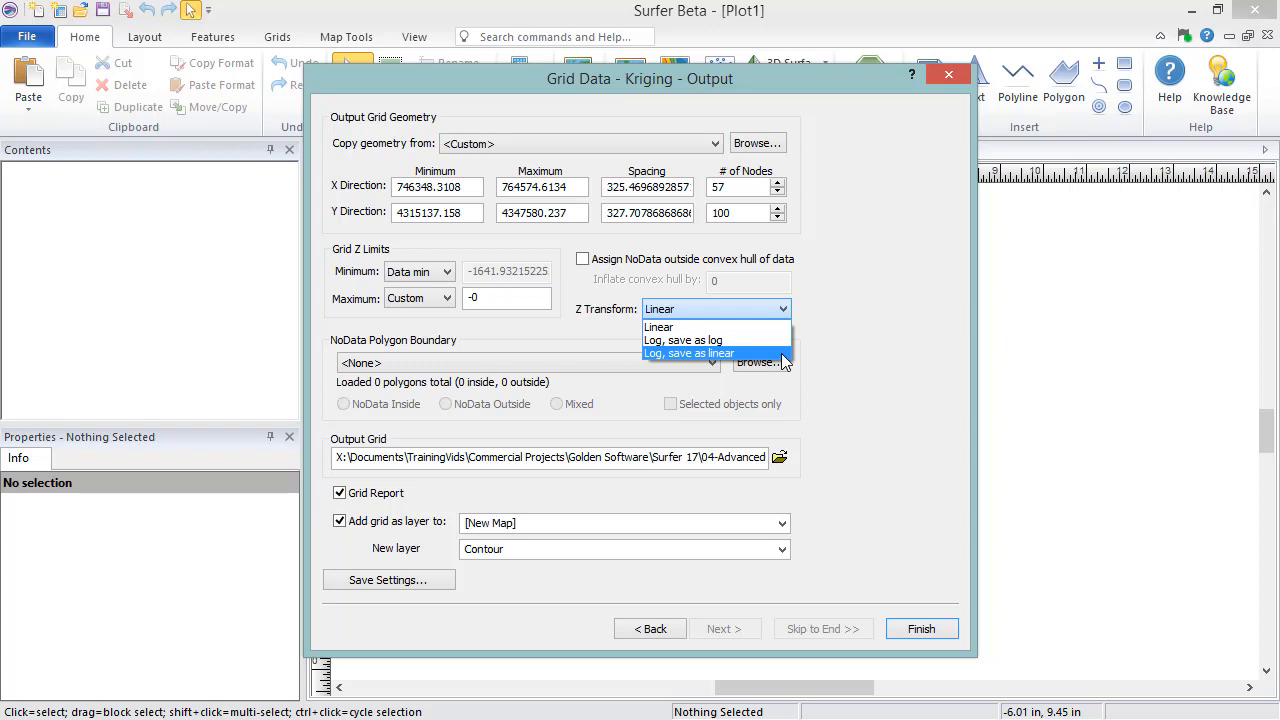
{"action": "mouse_move", "coordinate": [715, 327]}
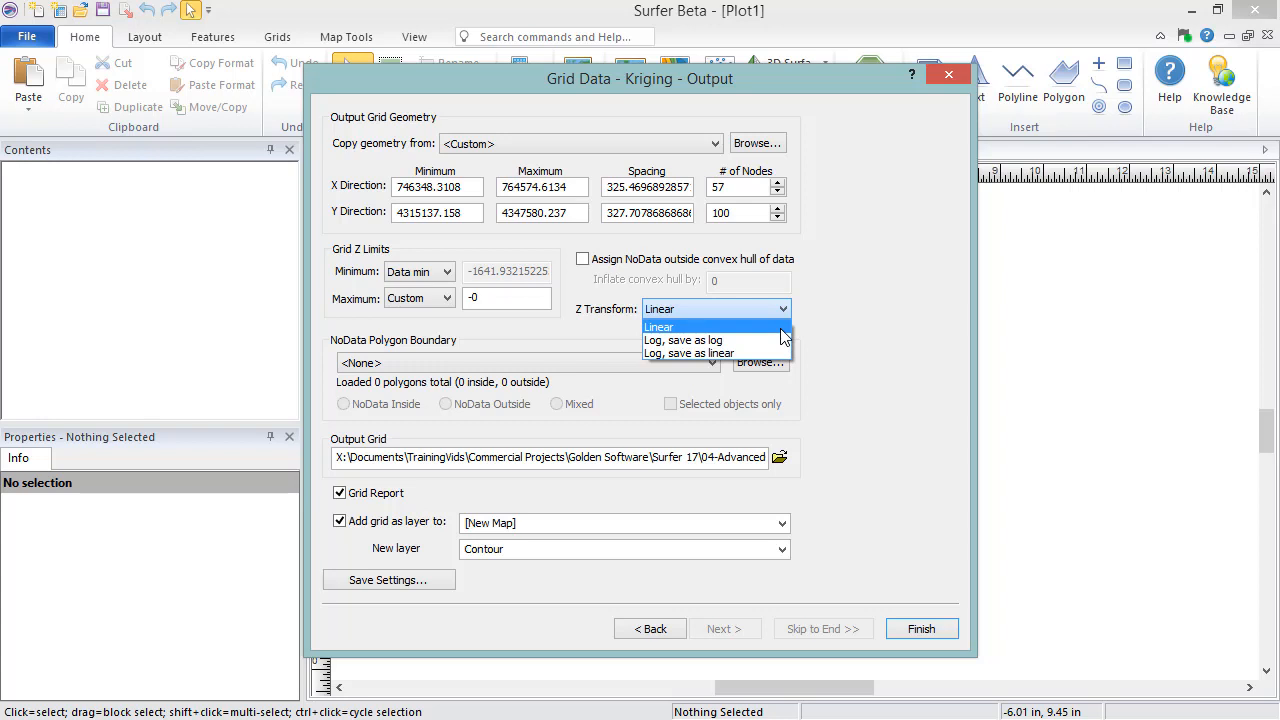
{"action": "left_click", "coordinate": [658, 327]}
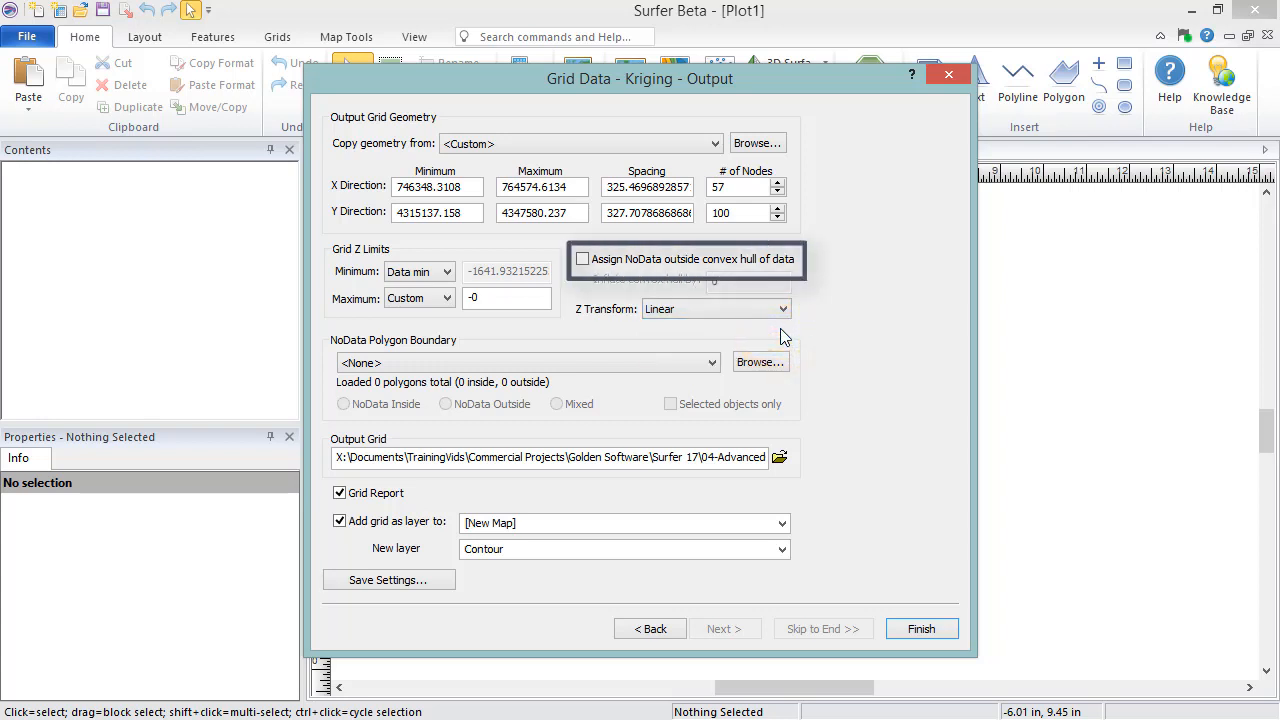
{"action": "left_click", "coordinate": [583, 259]}
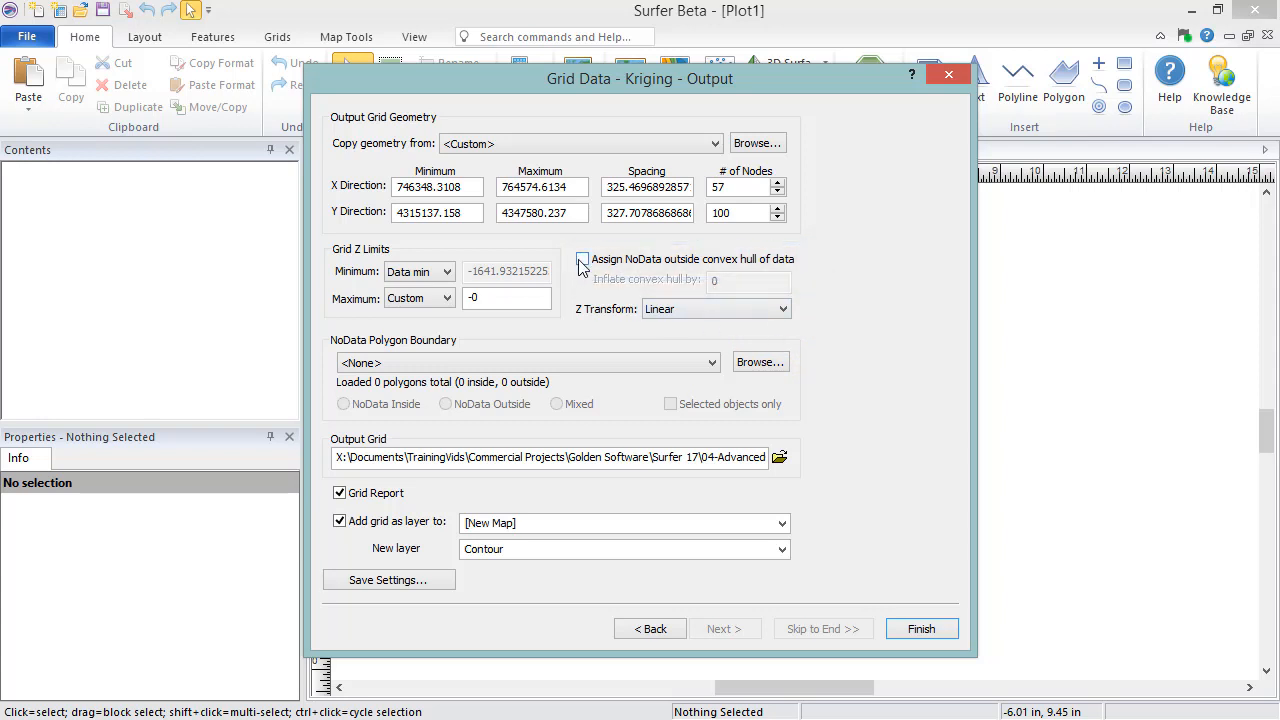
{"action": "left_click", "coordinate": [583, 259]}
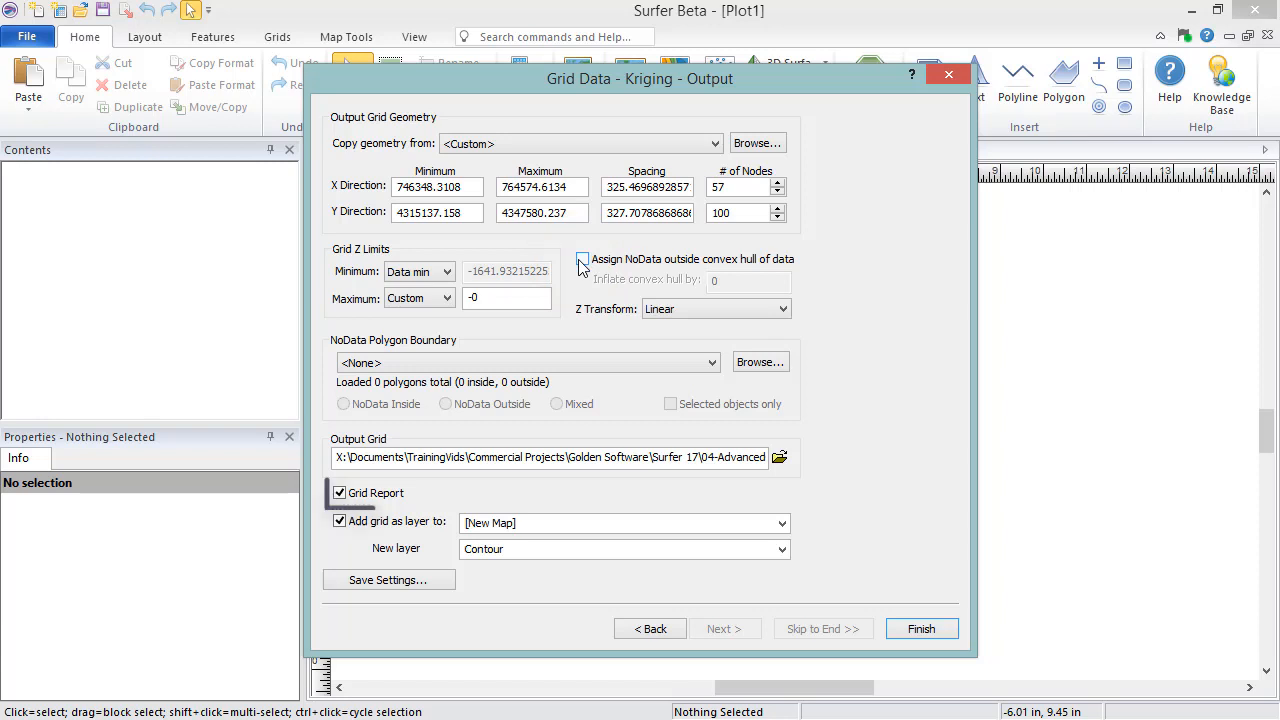
{"action": "left_click", "coordinate": [339, 492]}
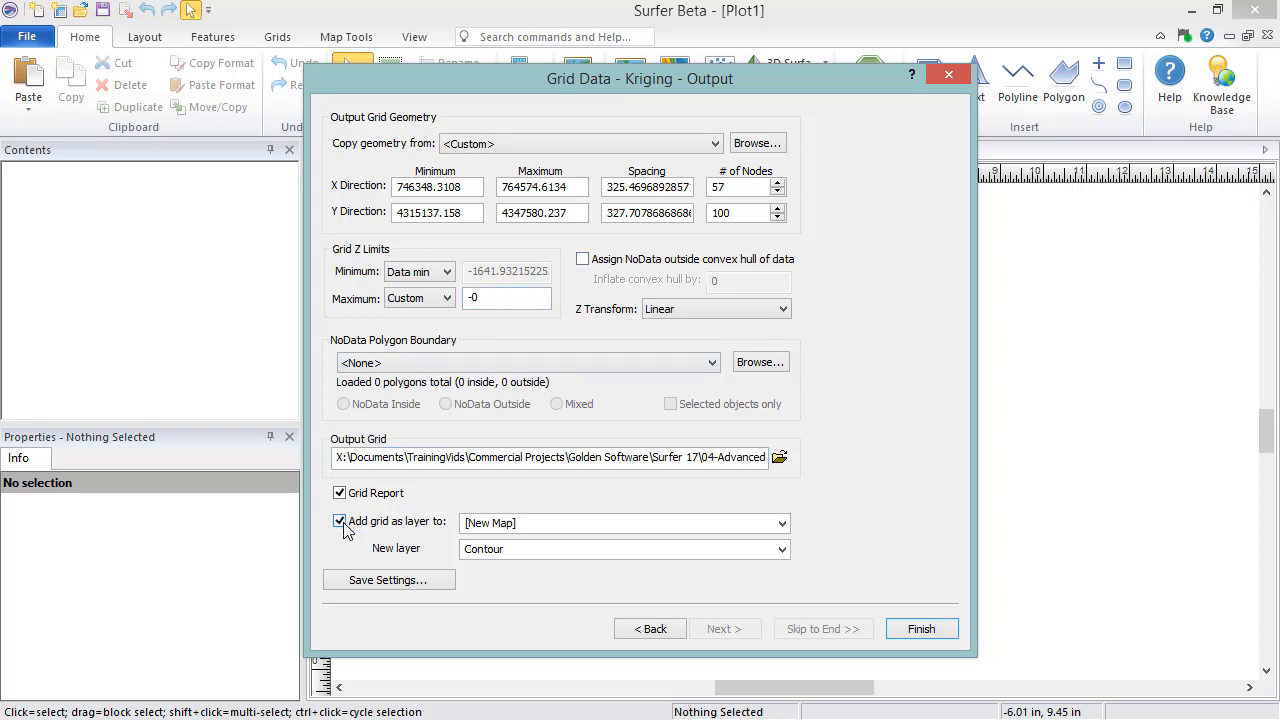
Step: Keep Add grid as layer on and change the new layer from Contour to 3D Surface
{"action": "left_click", "coordinate": [339, 521]}
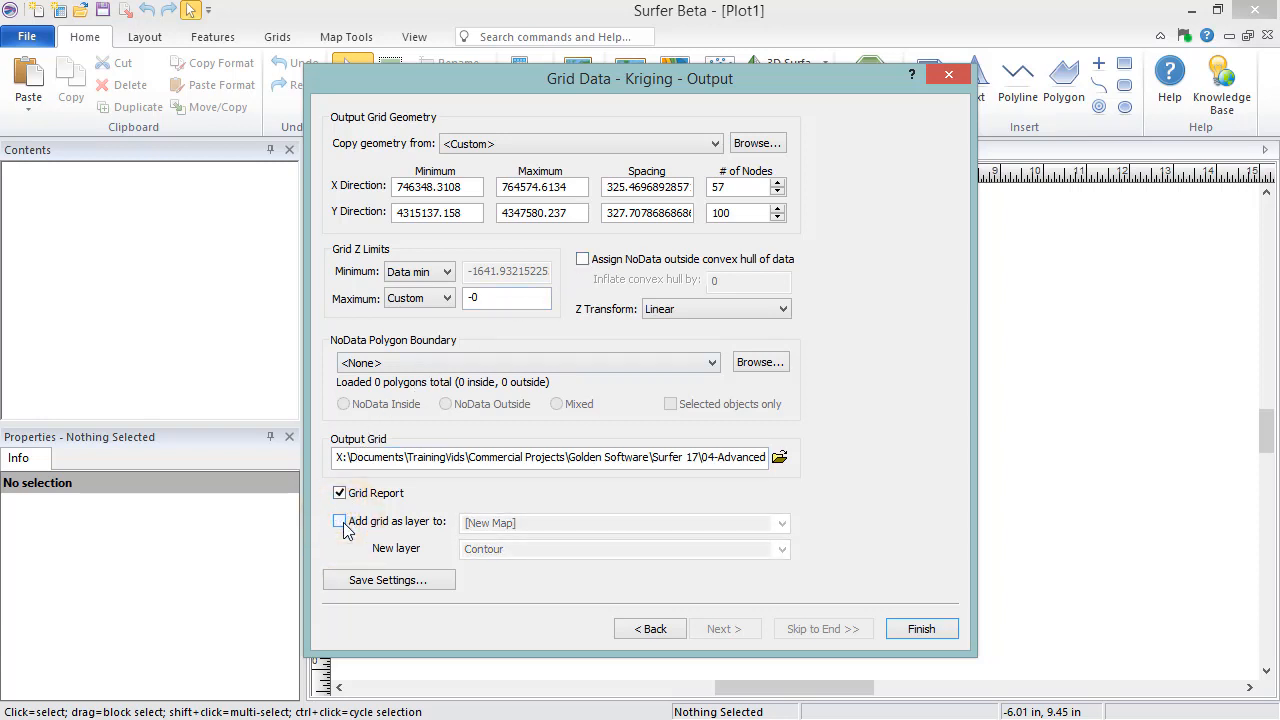
{"action": "left_click", "coordinate": [339, 521]}
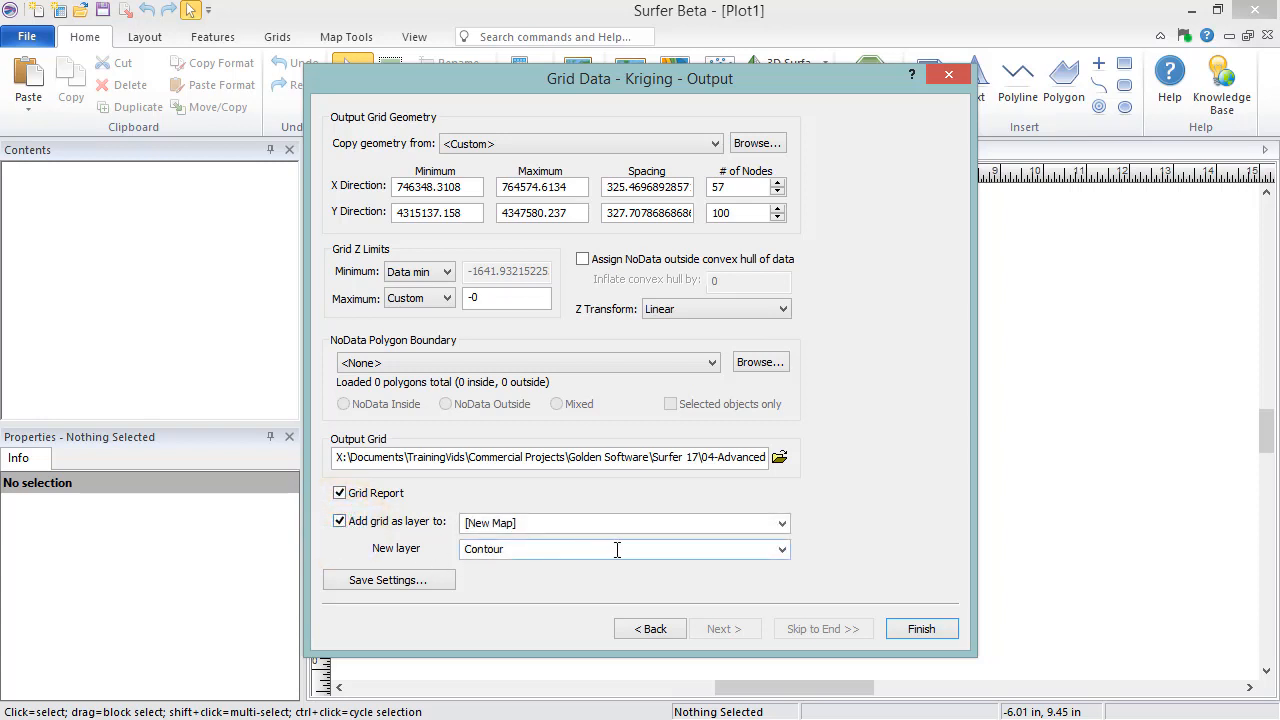
{"action": "left_click", "coordinate": [781, 549]}
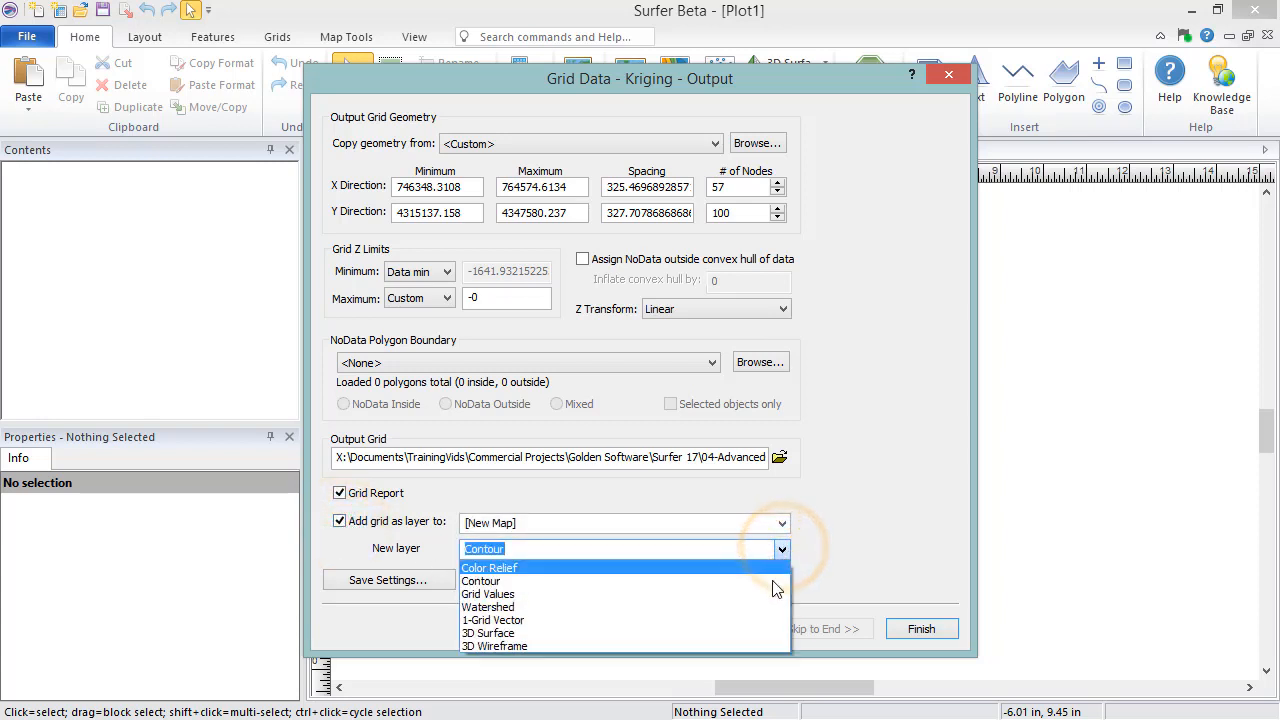
{"action": "left_click", "coordinate": [488, 633]}
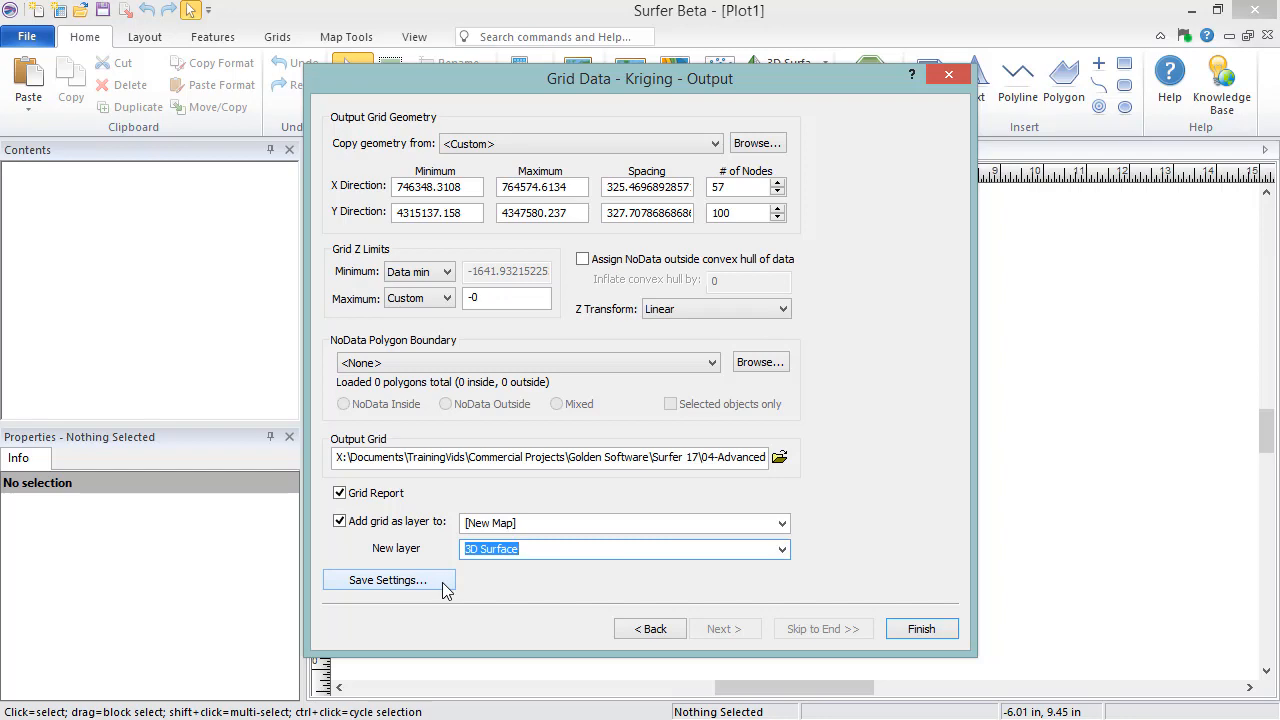
{"action": "mouse_move", "coordinate": [659, 625]}
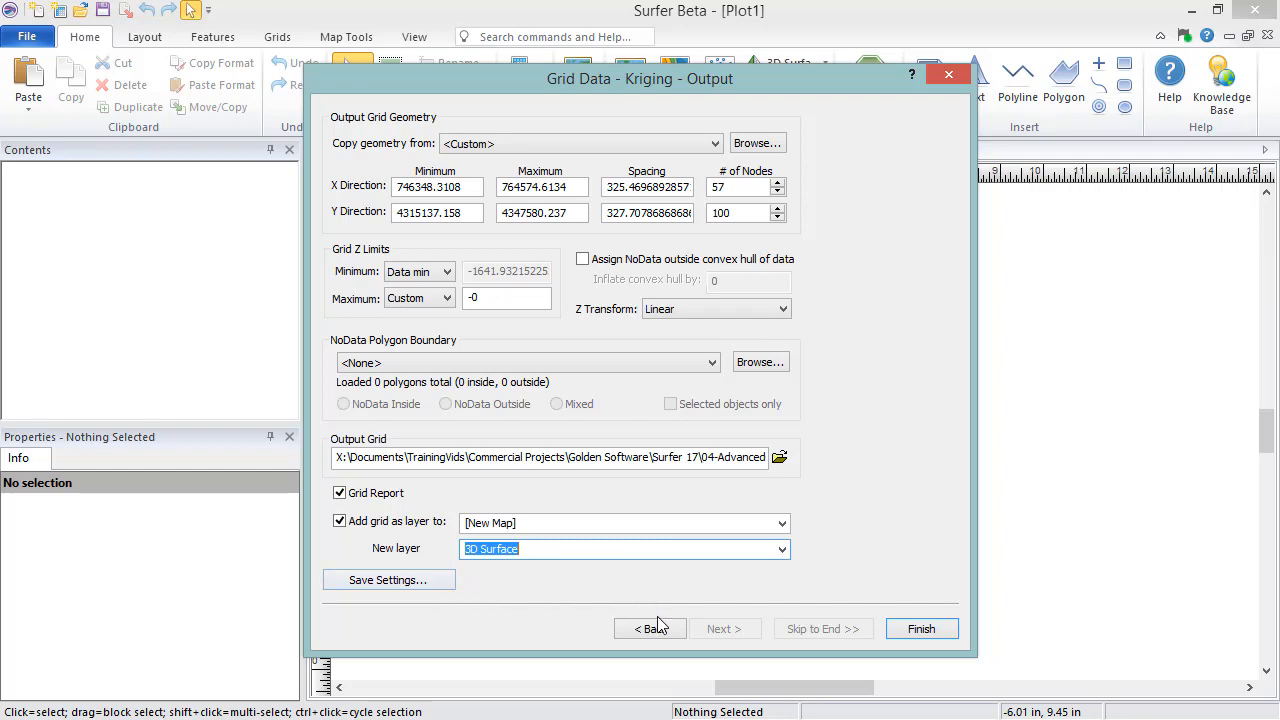
{"action": "left_click", "coordinate": [650, 628]}
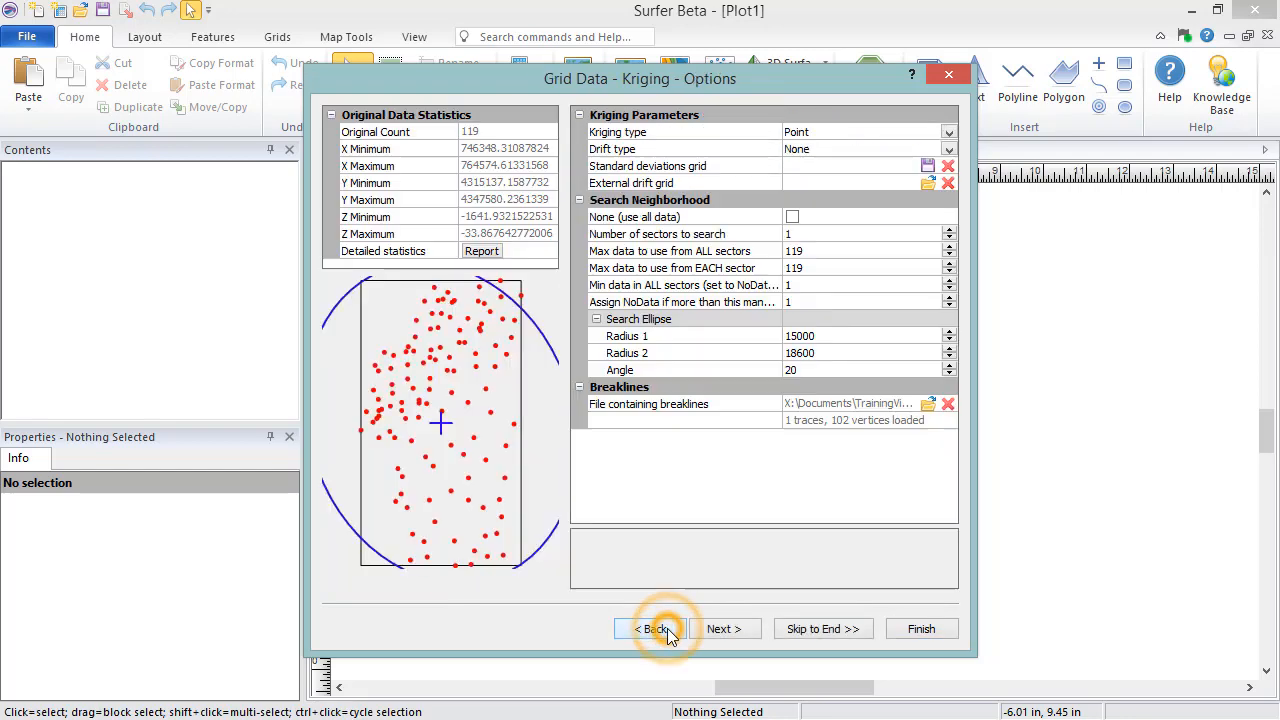
{"action": "left_click", "coordinate": [651, 628]}
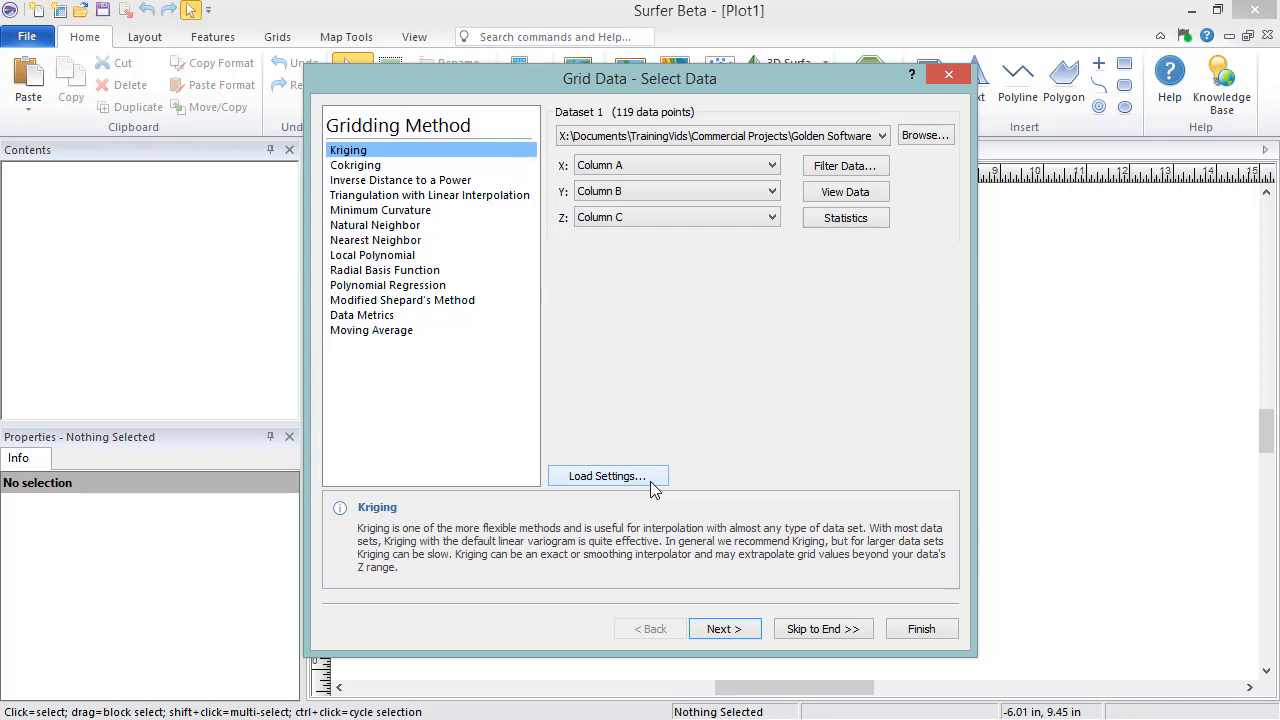
{"action": "mouse_move", "coordinate": [822, 628]}
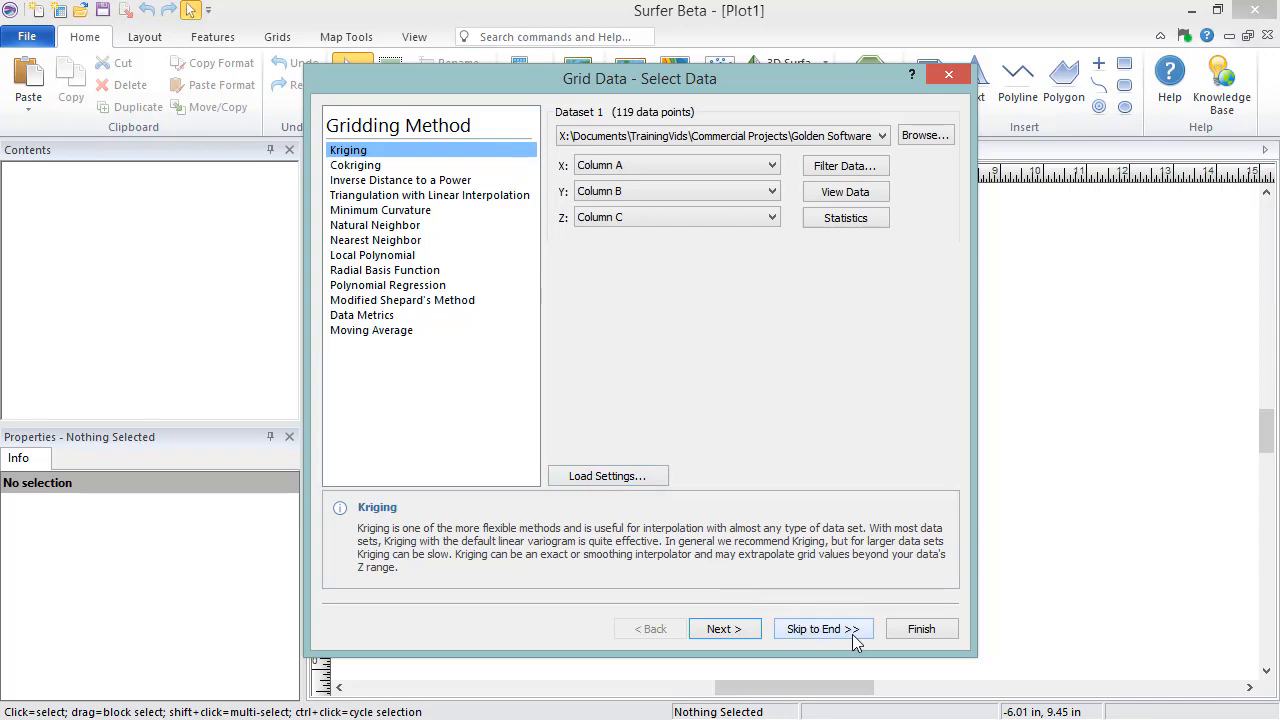
{"action": "left_click", "coordinate": [822, 628]}
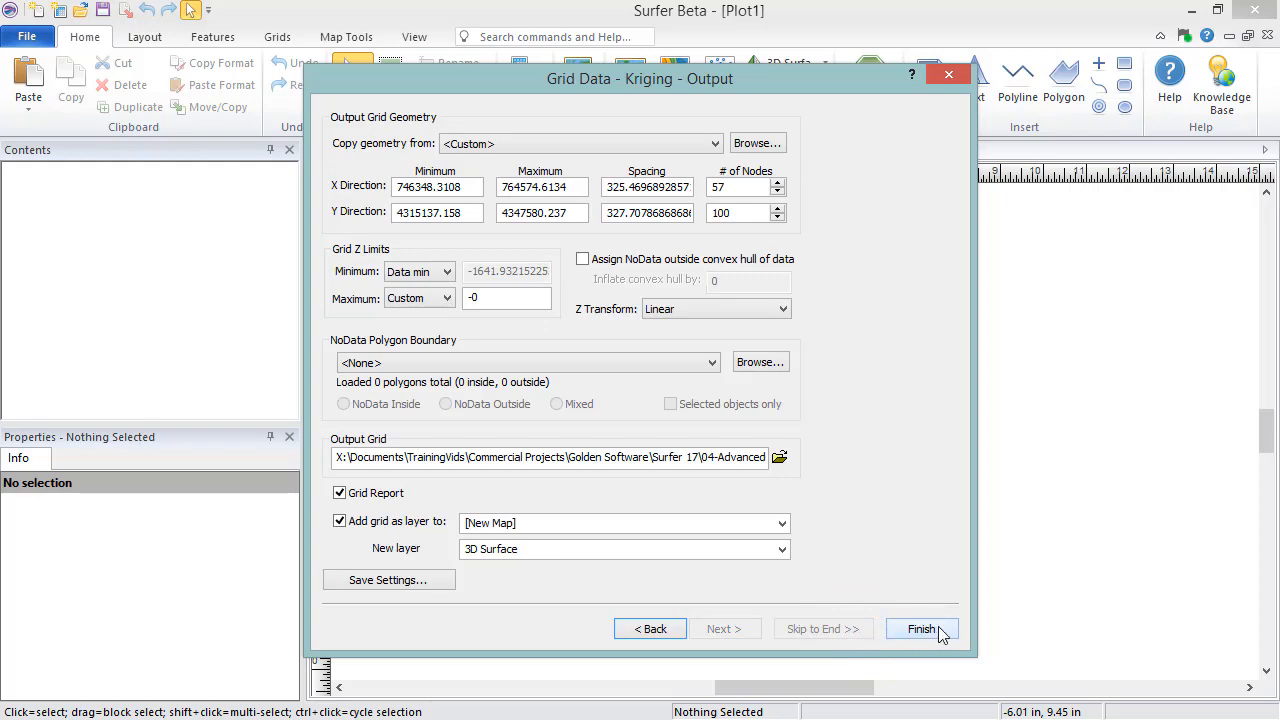
Step: Grid Points.dat with Kriging into Points.grd, then close the gridding report without saving
{"action": "left_click", "coordinate": [919, 628]}
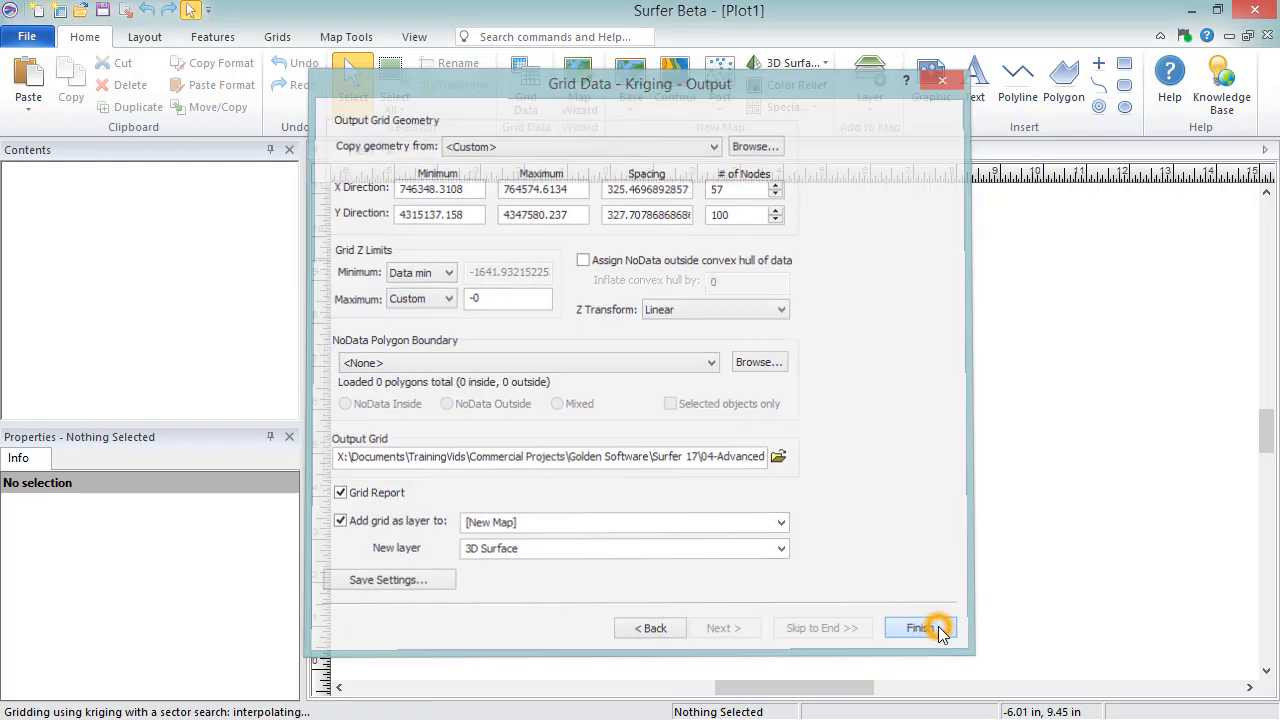
{"action": "left_click", "coordinate": [918, 627]}
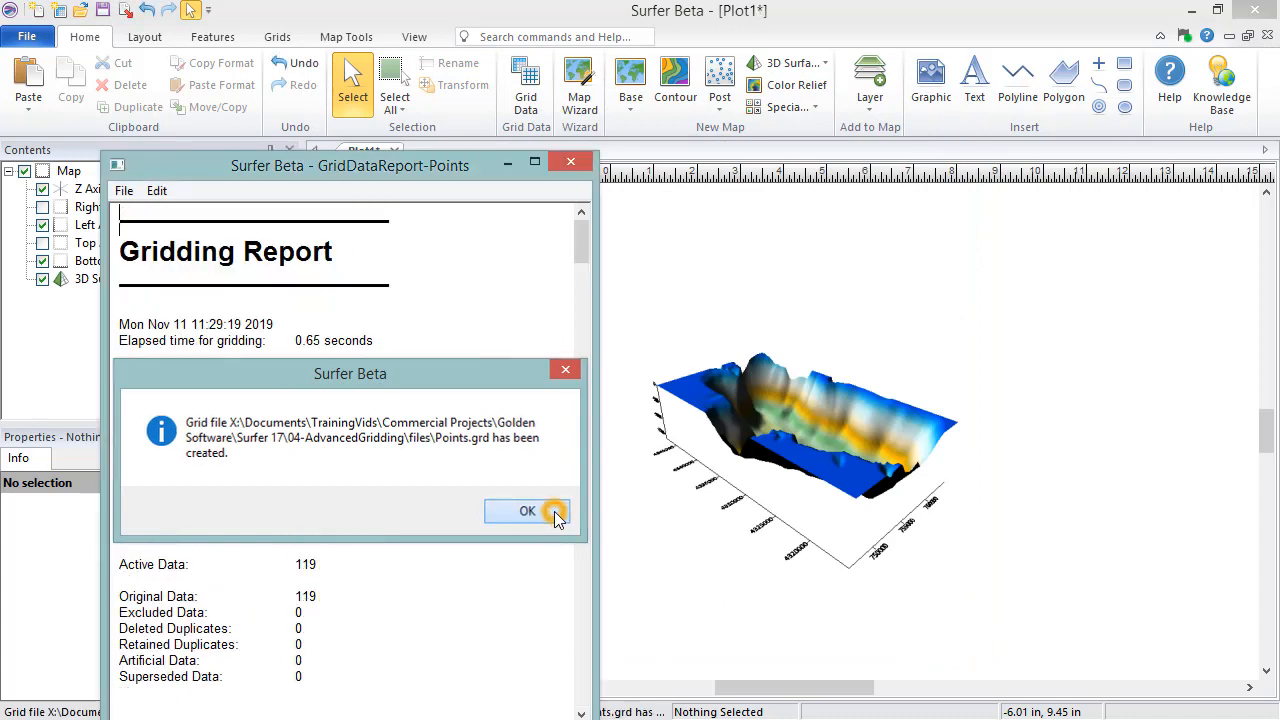
{"action": "left_click", "coordinate": [527, 511]}
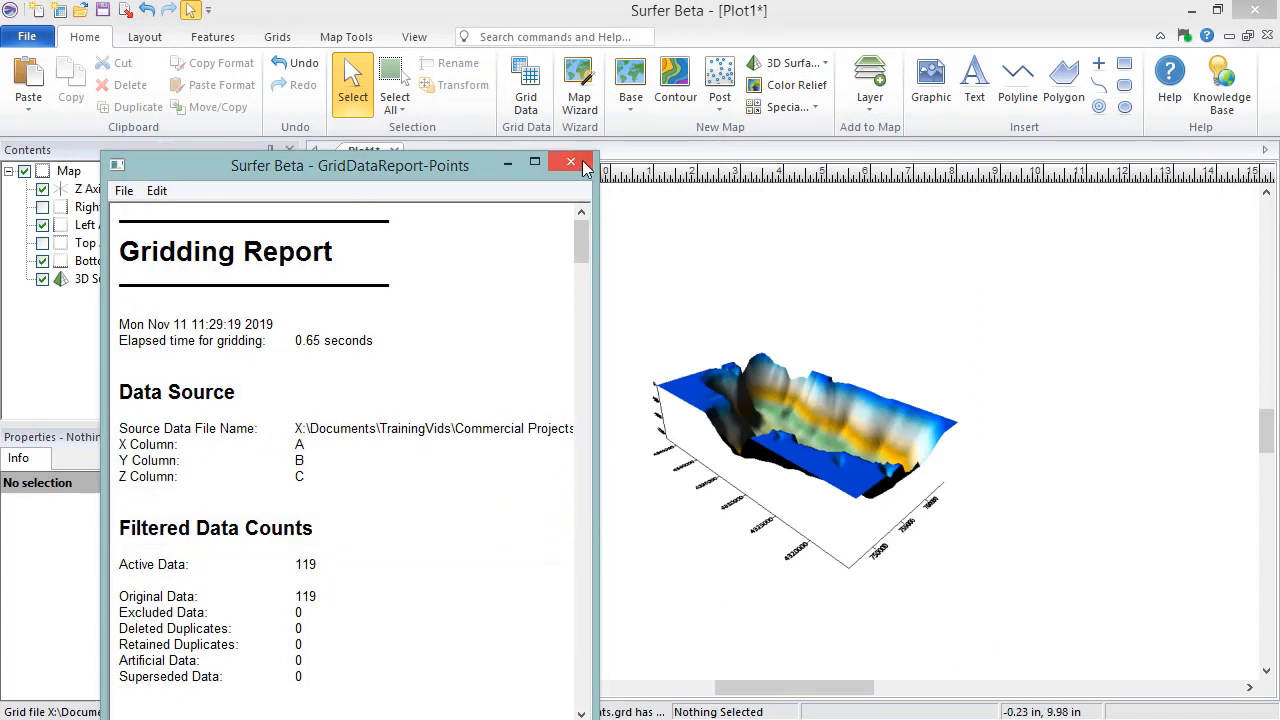
{"action": "left_click", "coordinate": [570, 162]}
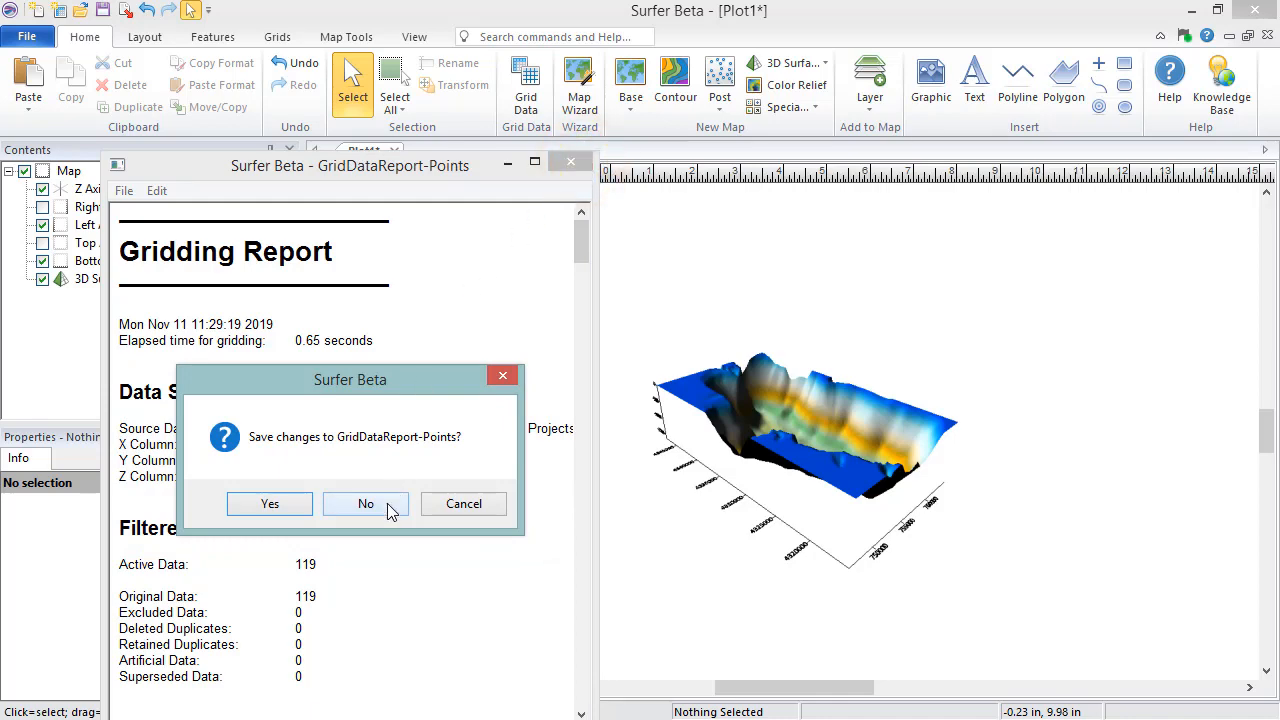
{"action": "left_click", "coordinate": [365, 503]}
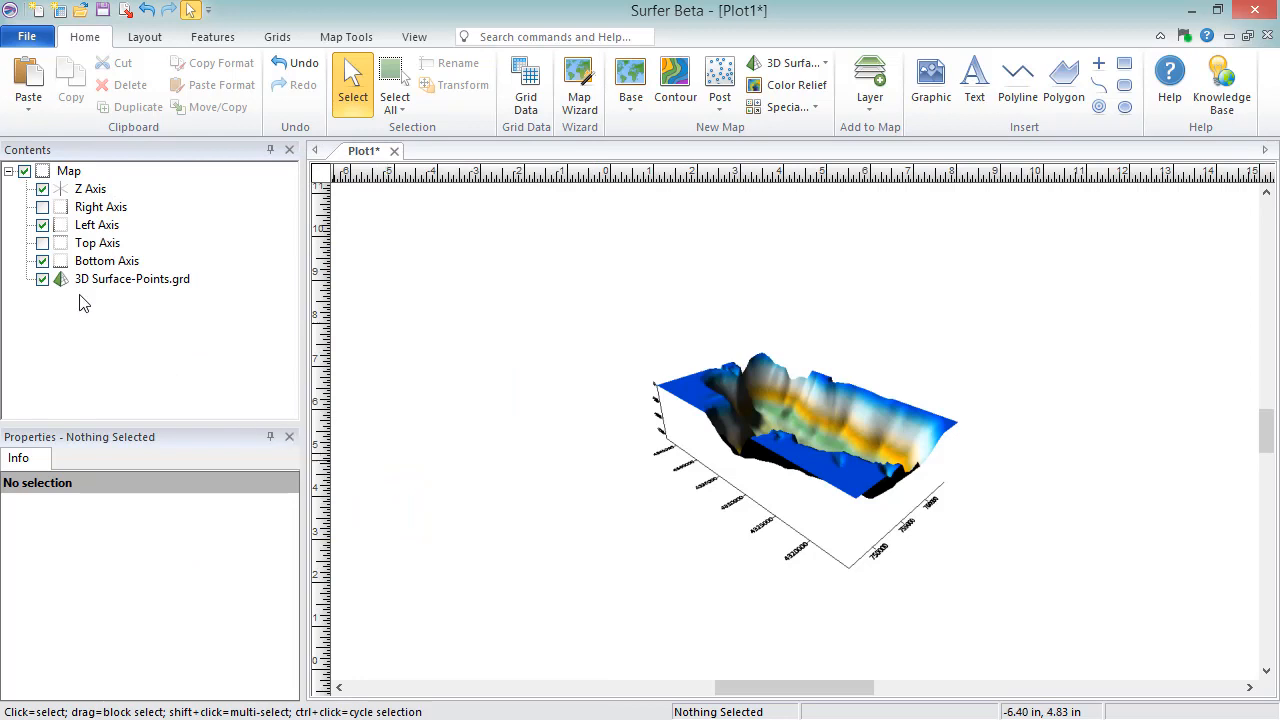
Step: Turn on Show base for the 3D Surface layer and add a Points.grd contour layer
{"action": "left_click", "coordinate": [132, 279]}
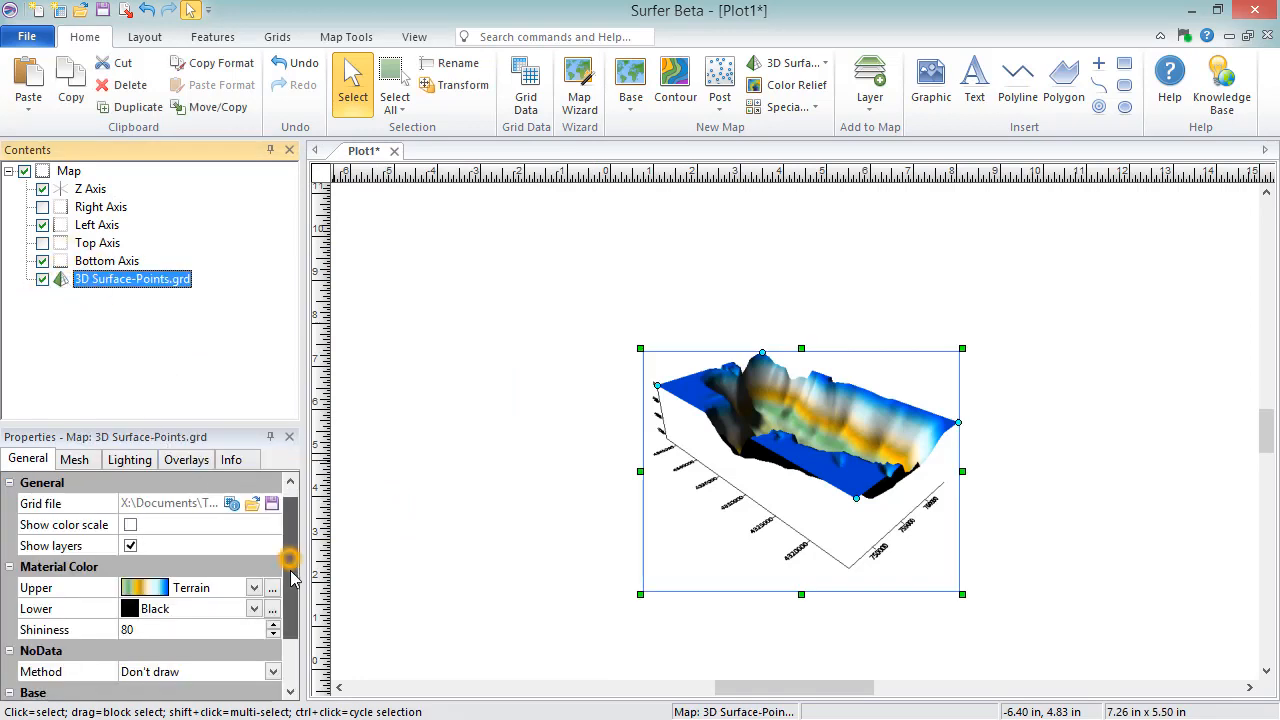
{"action": "scroll", "scroll_direction": "down", "scroll_amount": 3}
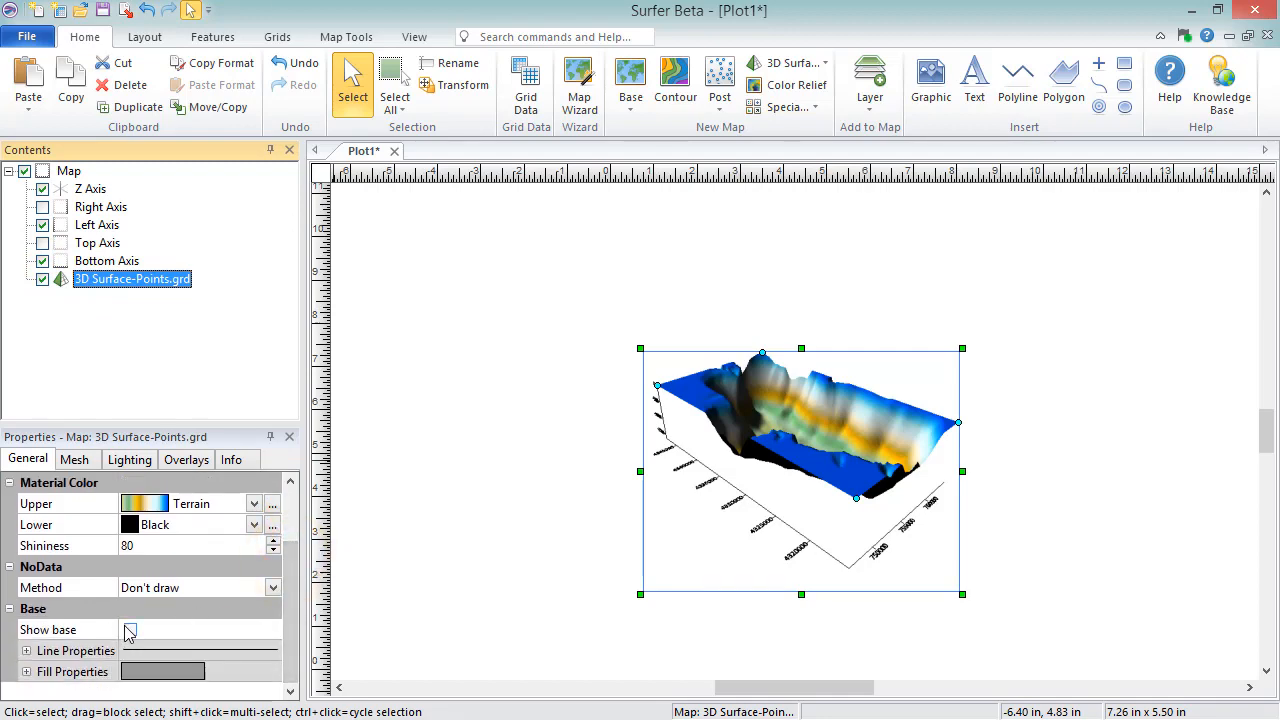
{"action": "left_click", "coordinate": [130, 629]}
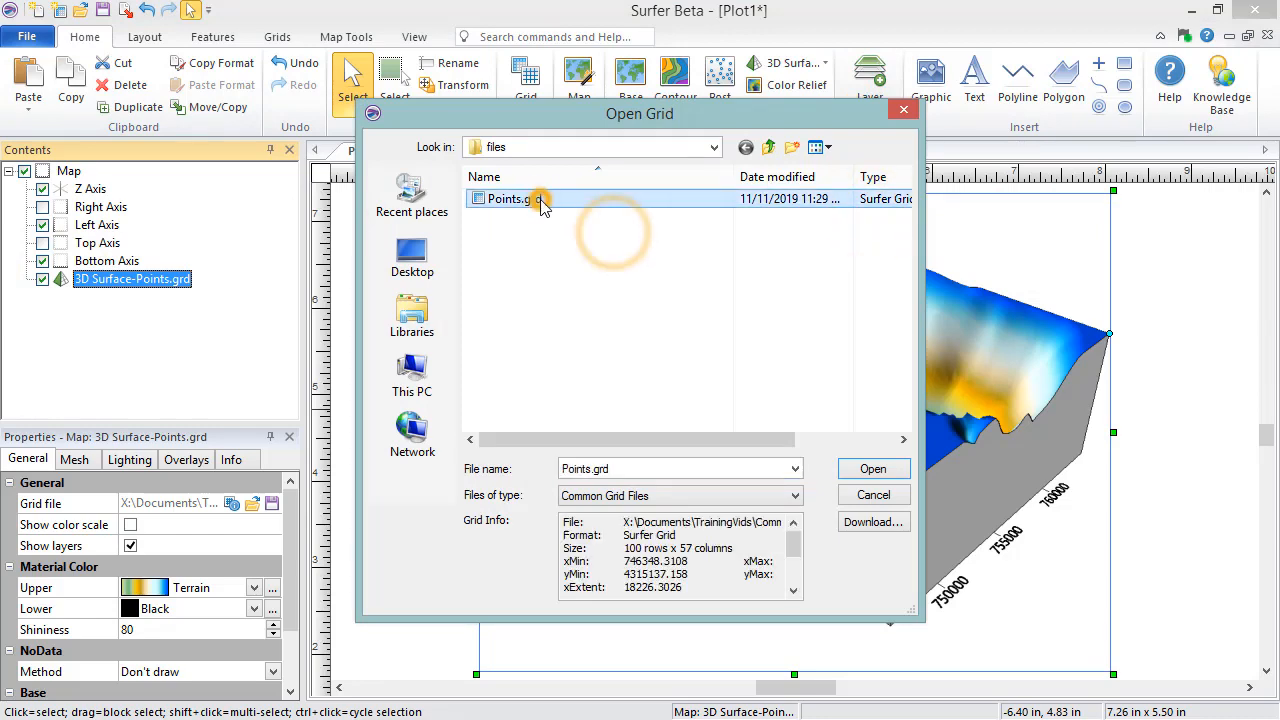
{"action": "left_click", "coordinate": [872, 468]}
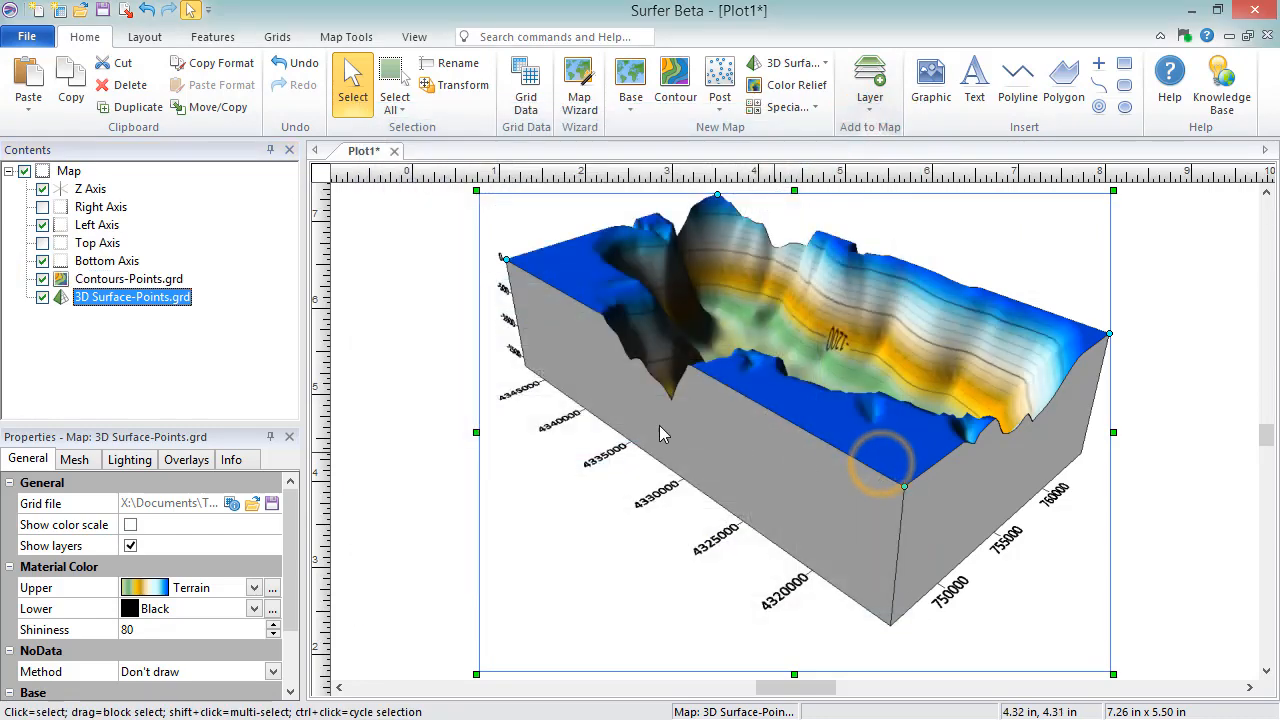